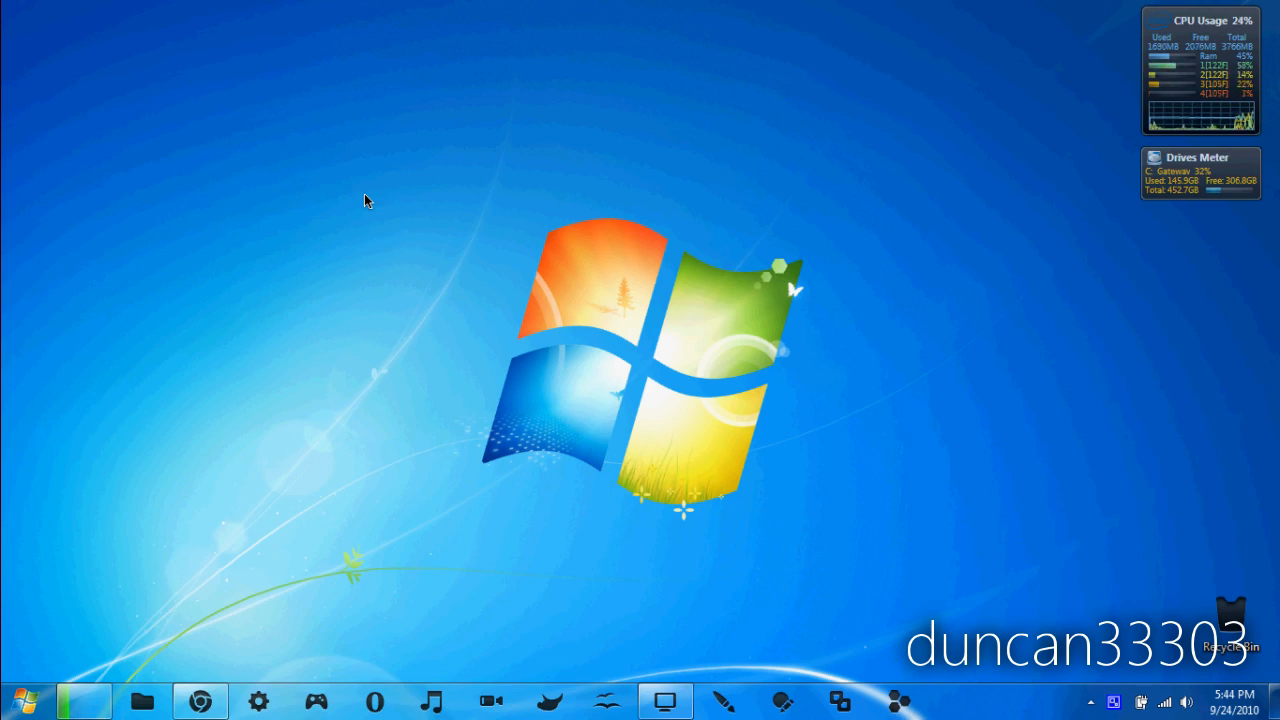
pyautogui.moveTo(504, 446)
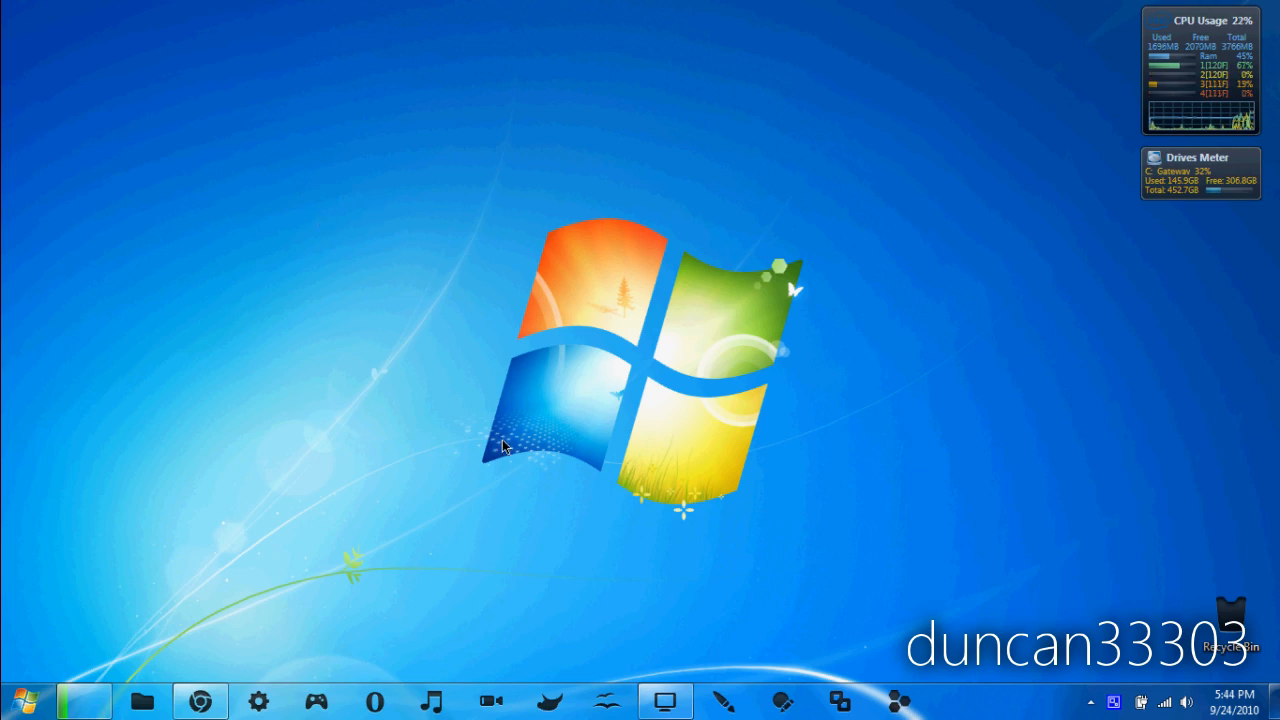
pyautogui.moveTo(256, 668)
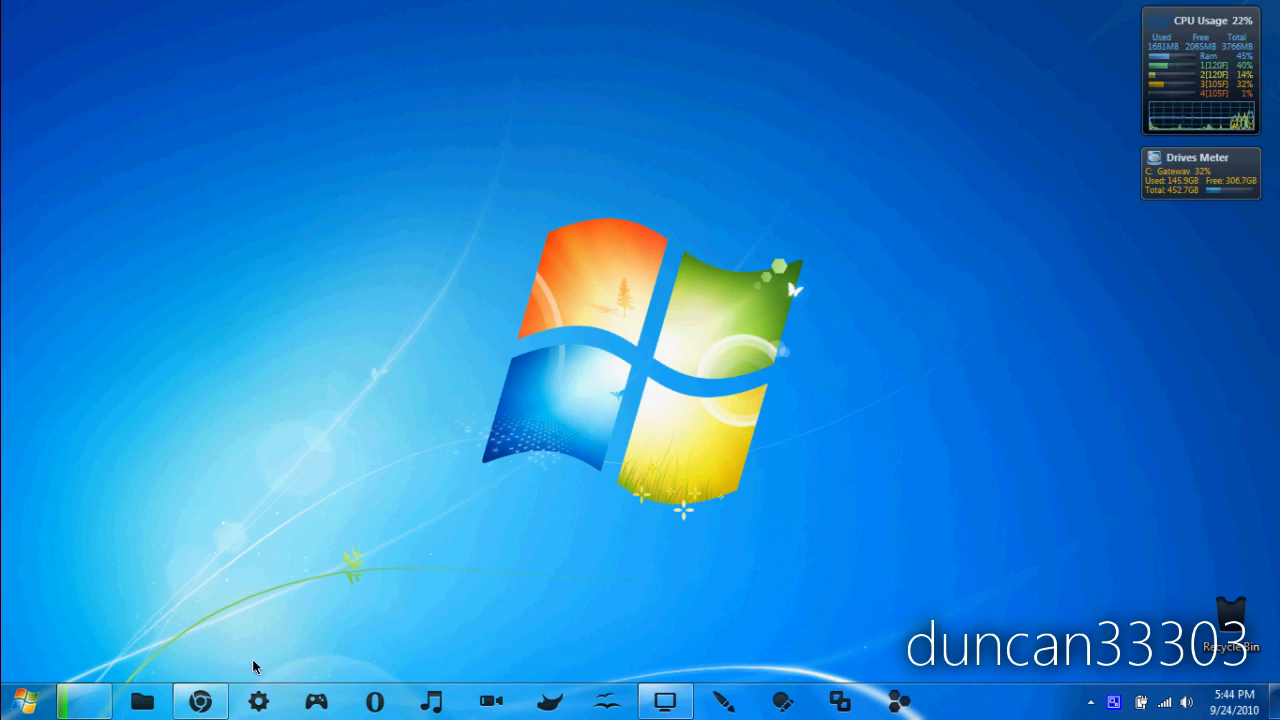
pyautogui.moveTo(258, 582)
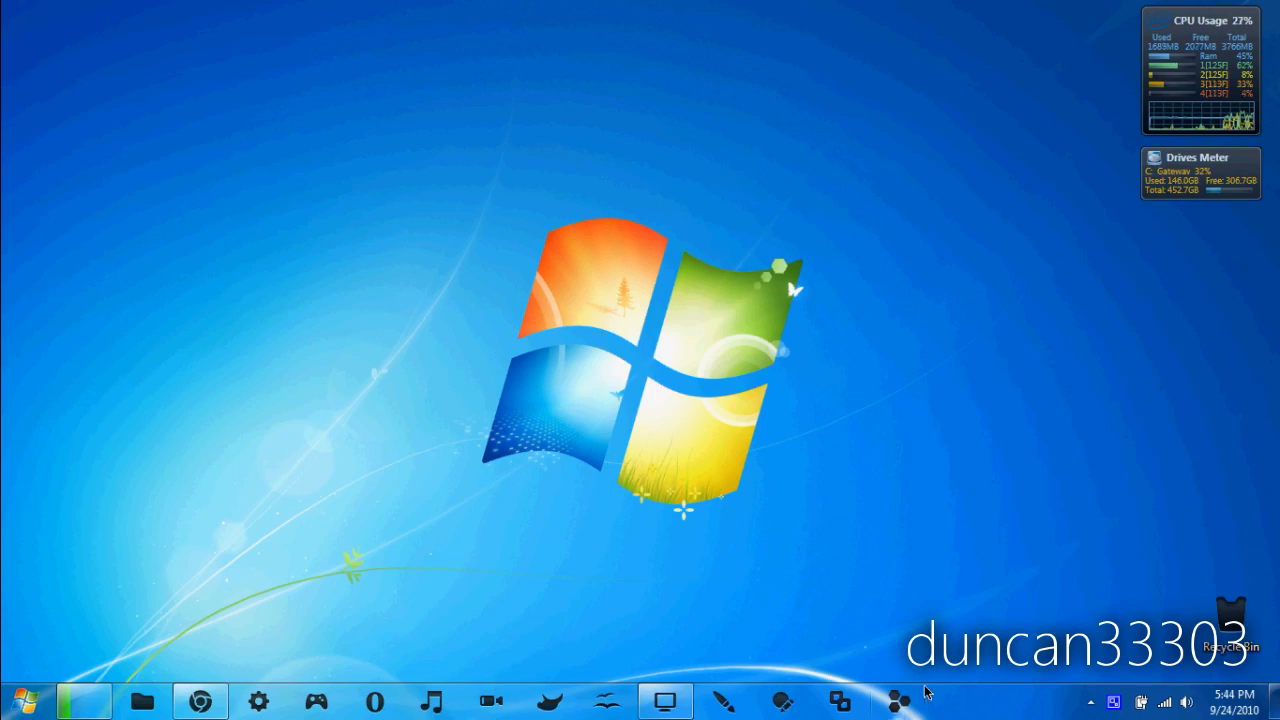
pyautogui.moveTo(750, 614)
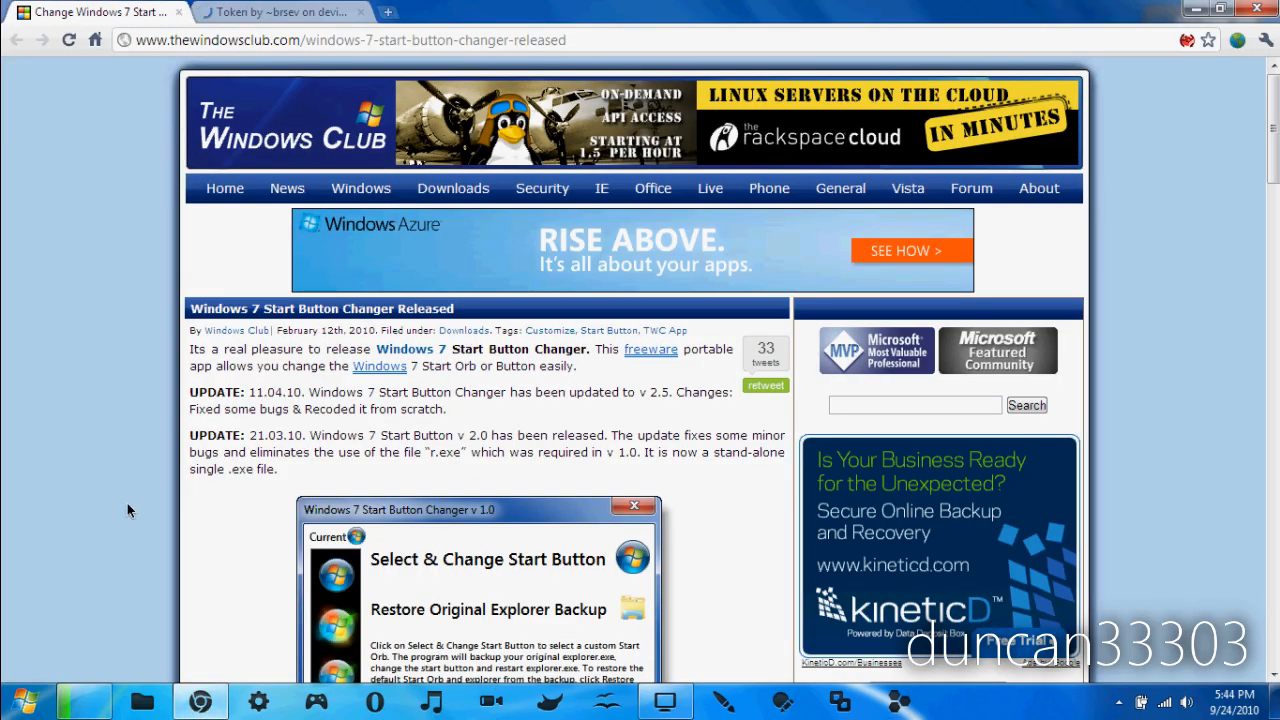
pyautogui.moveTo(88, 488)
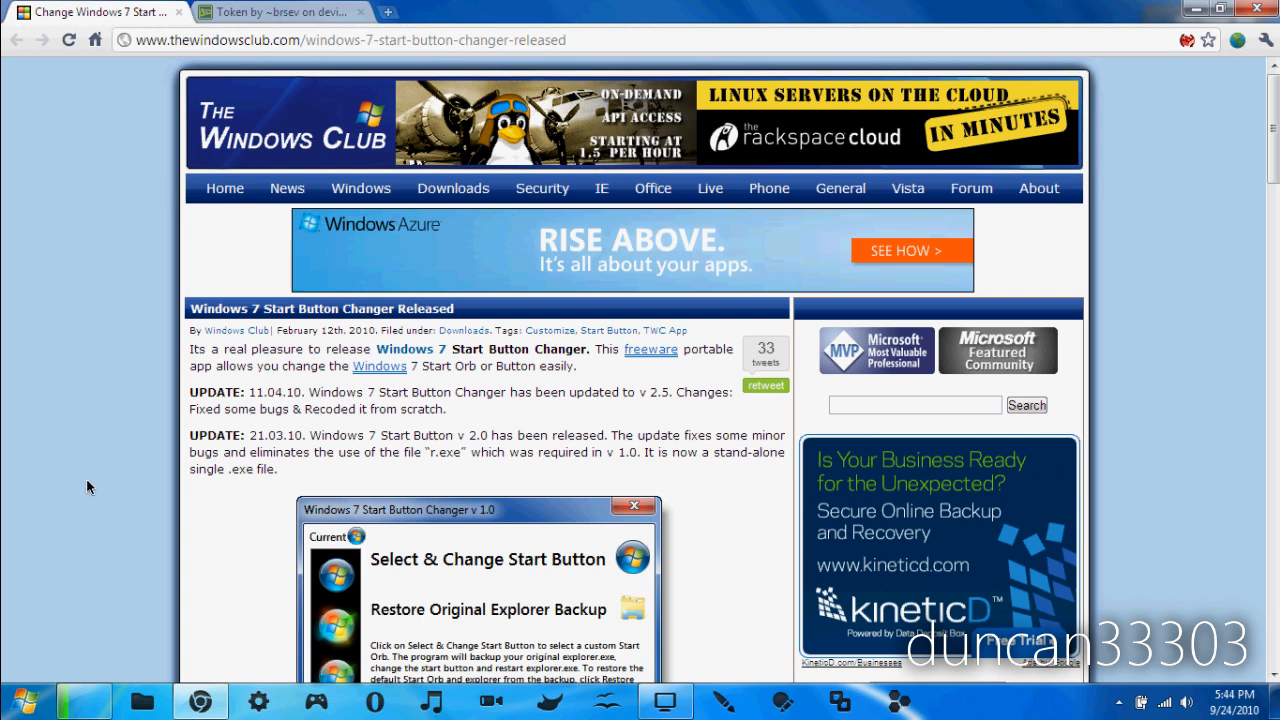
# Begin choosing a replacement start orb image via Select & Change Start Button.
pyautogui.scroll(-3)
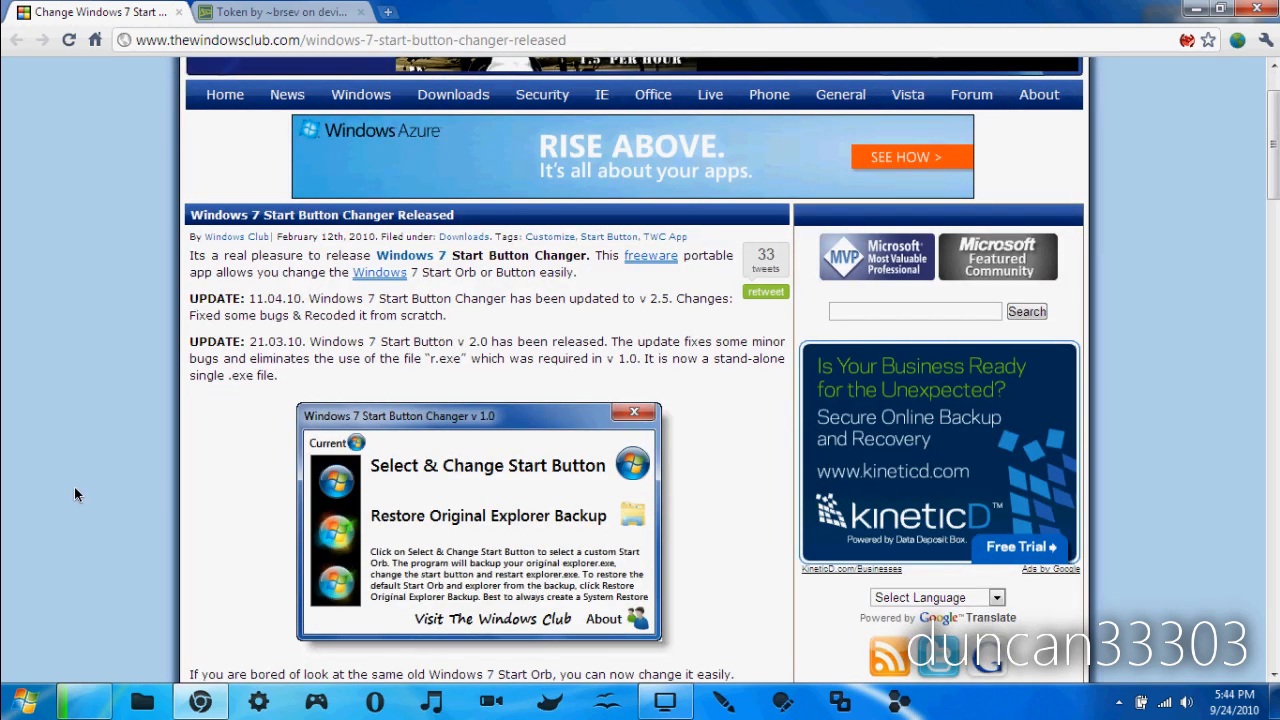
pyautogui.scroll(-3)
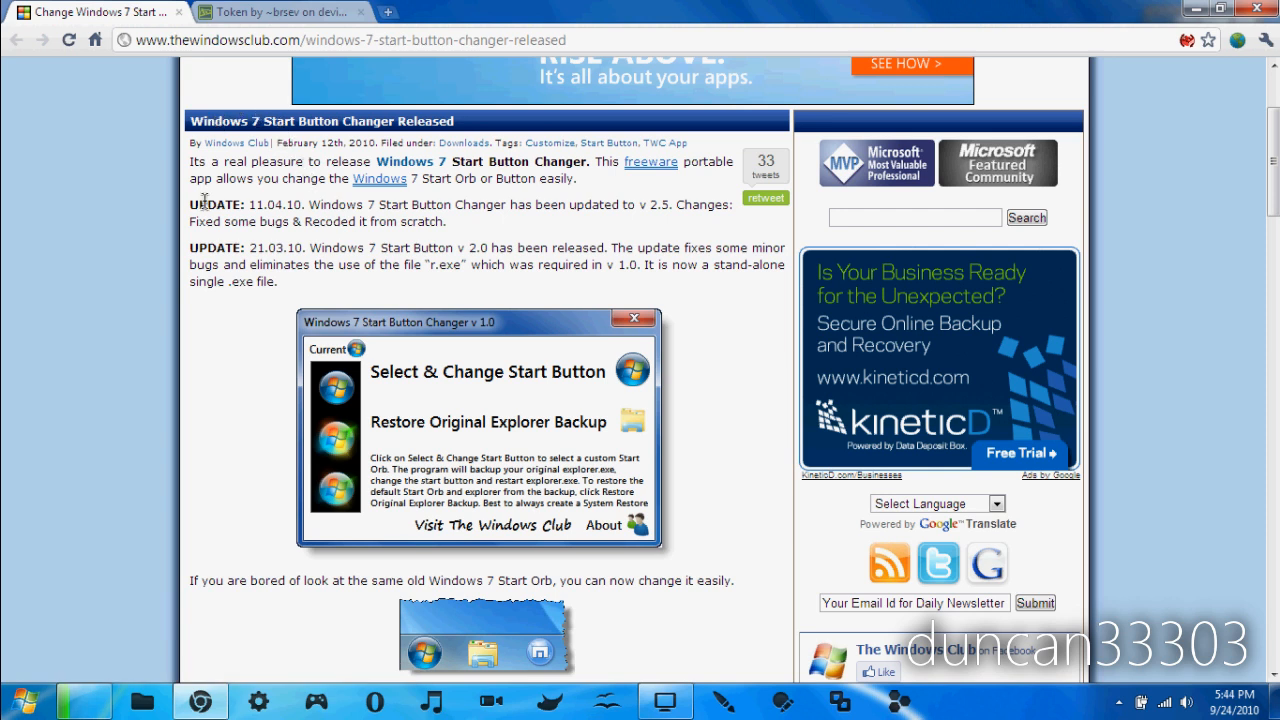
pyautogui.moveTo(148, 228)
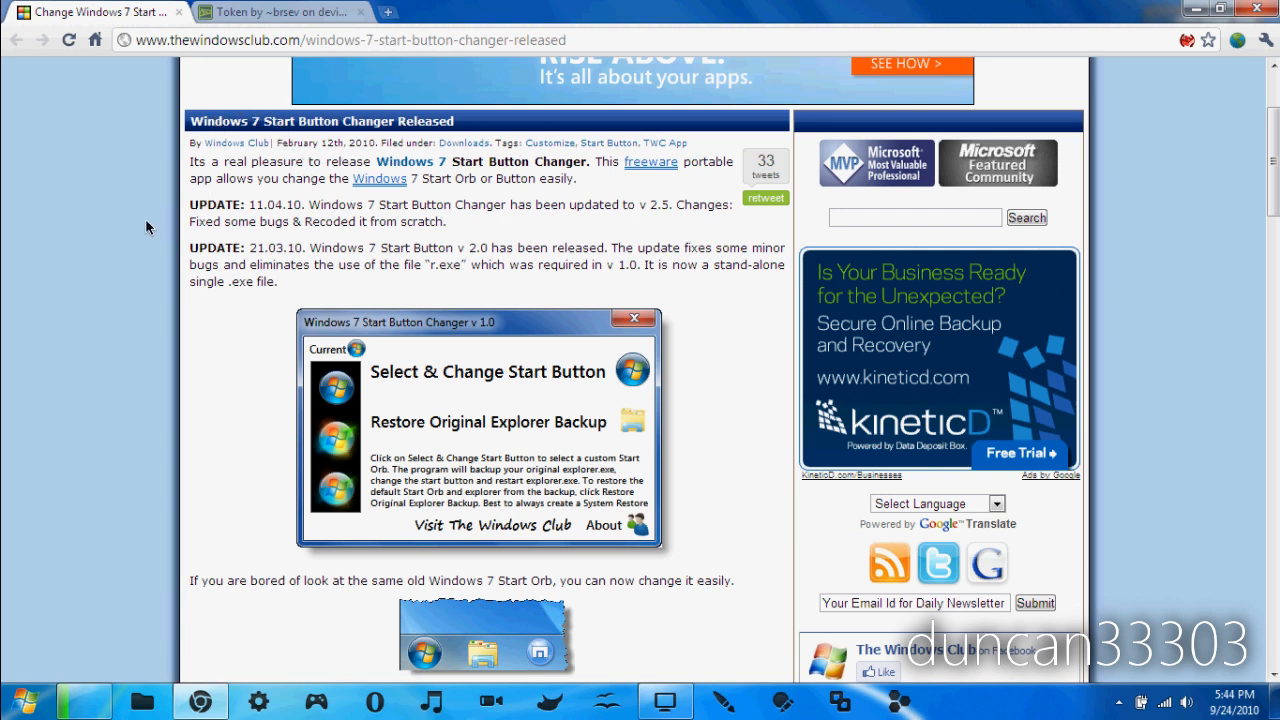
pyautogui.scroll(-3)
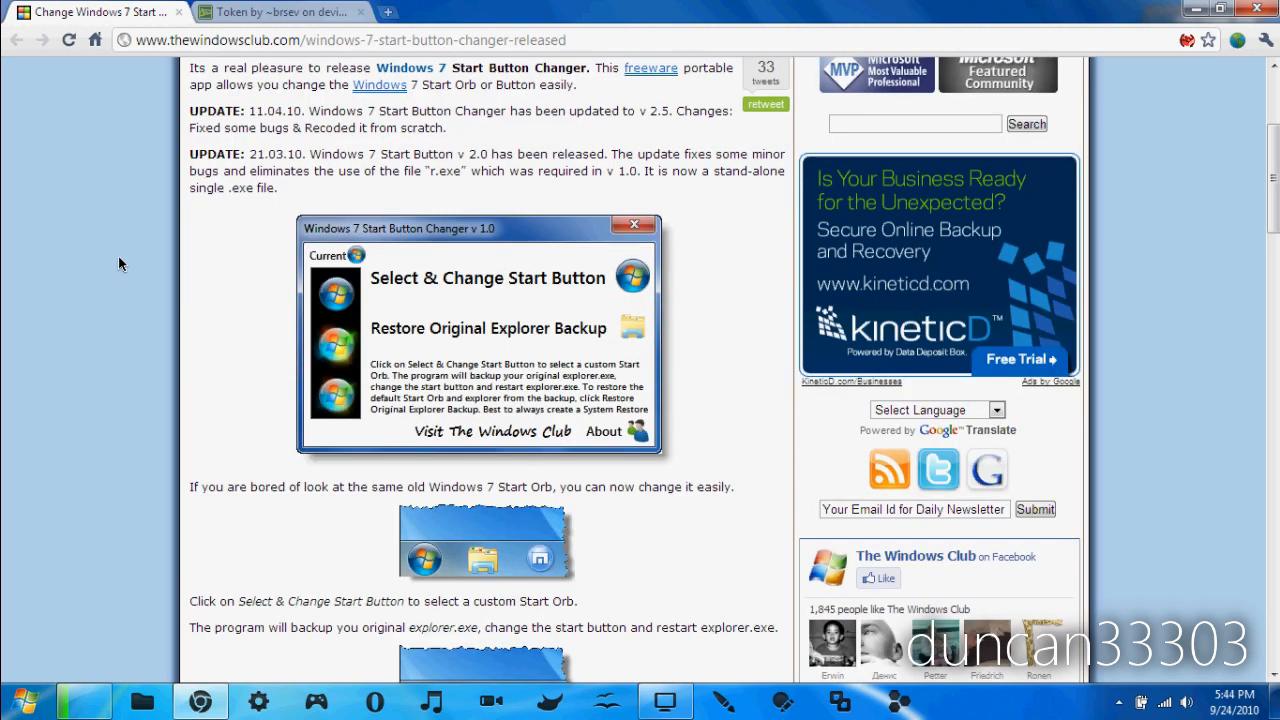
pyautogui.moveTo(258, 386)
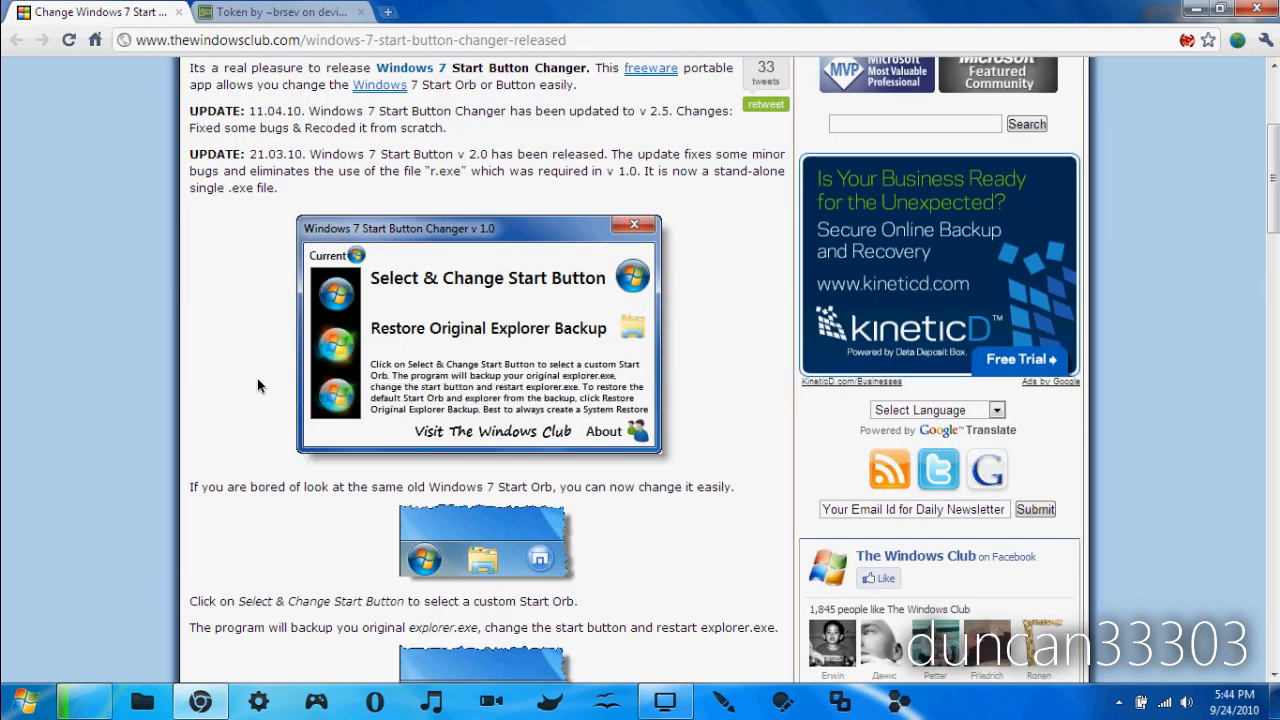
pyautogui.moveTo(68, 636)
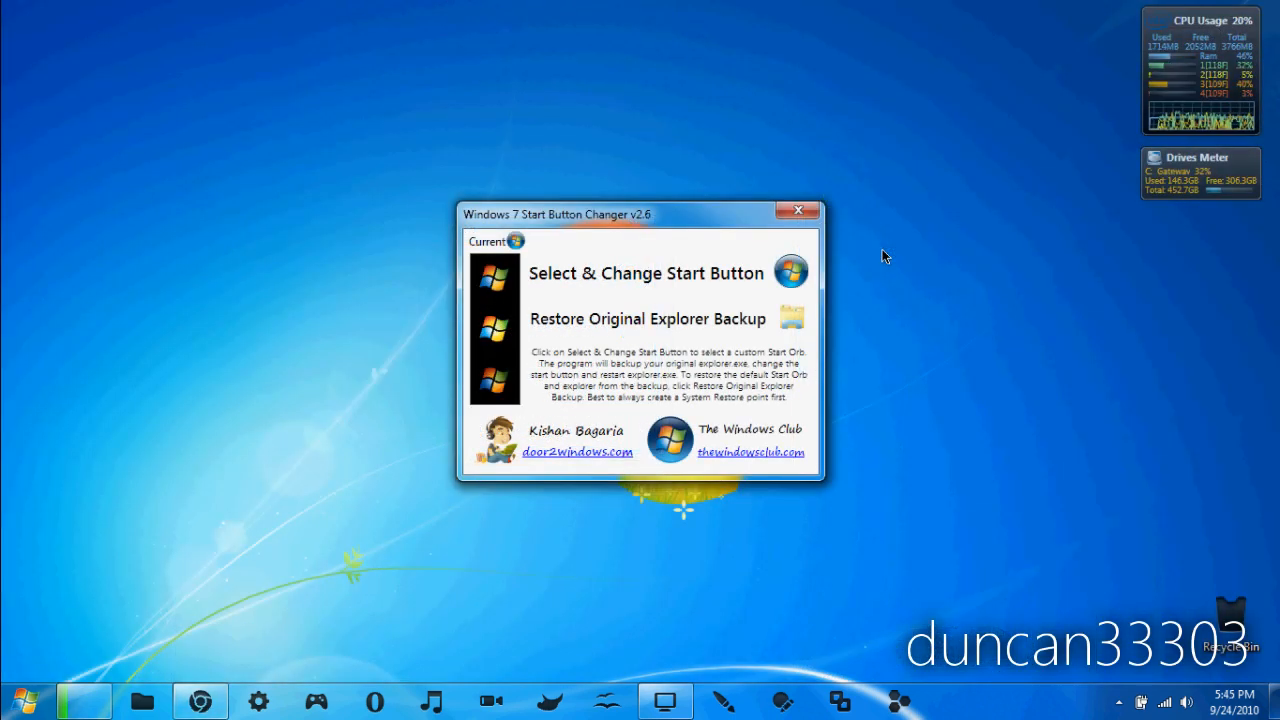
pyautogui.moveTo(782, 372)
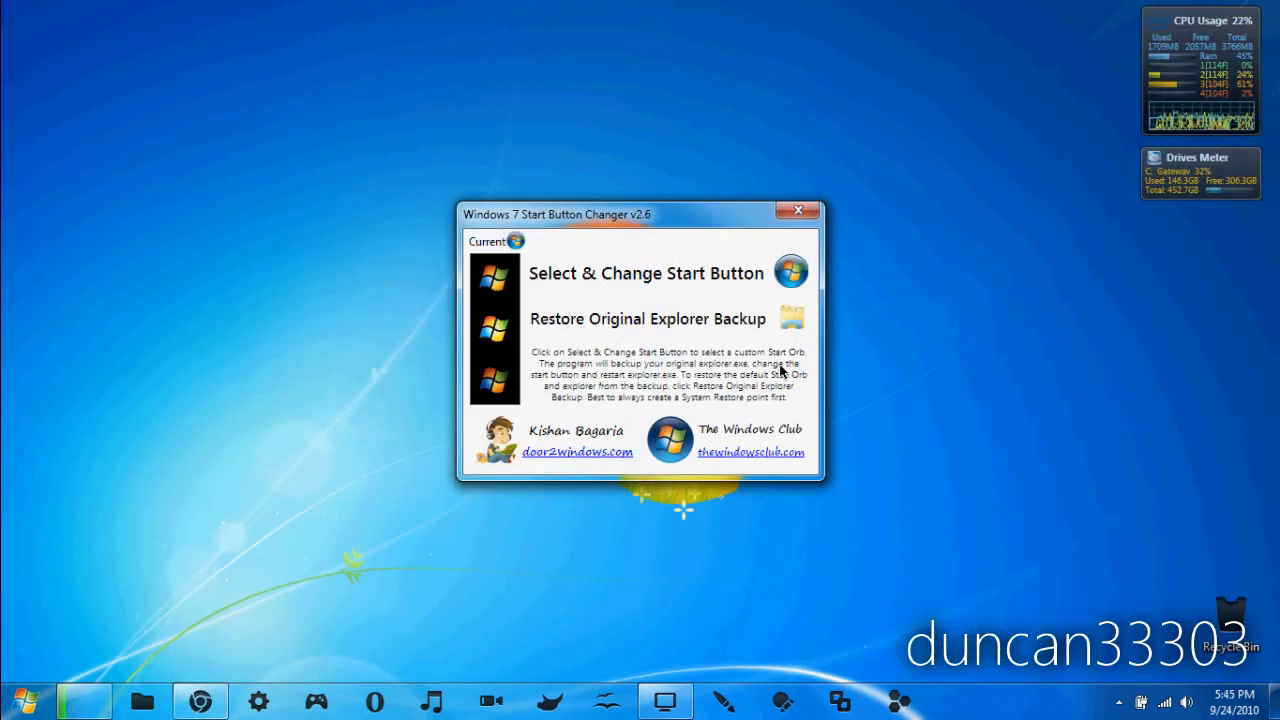
pyautogui.moveTo(640, 284)
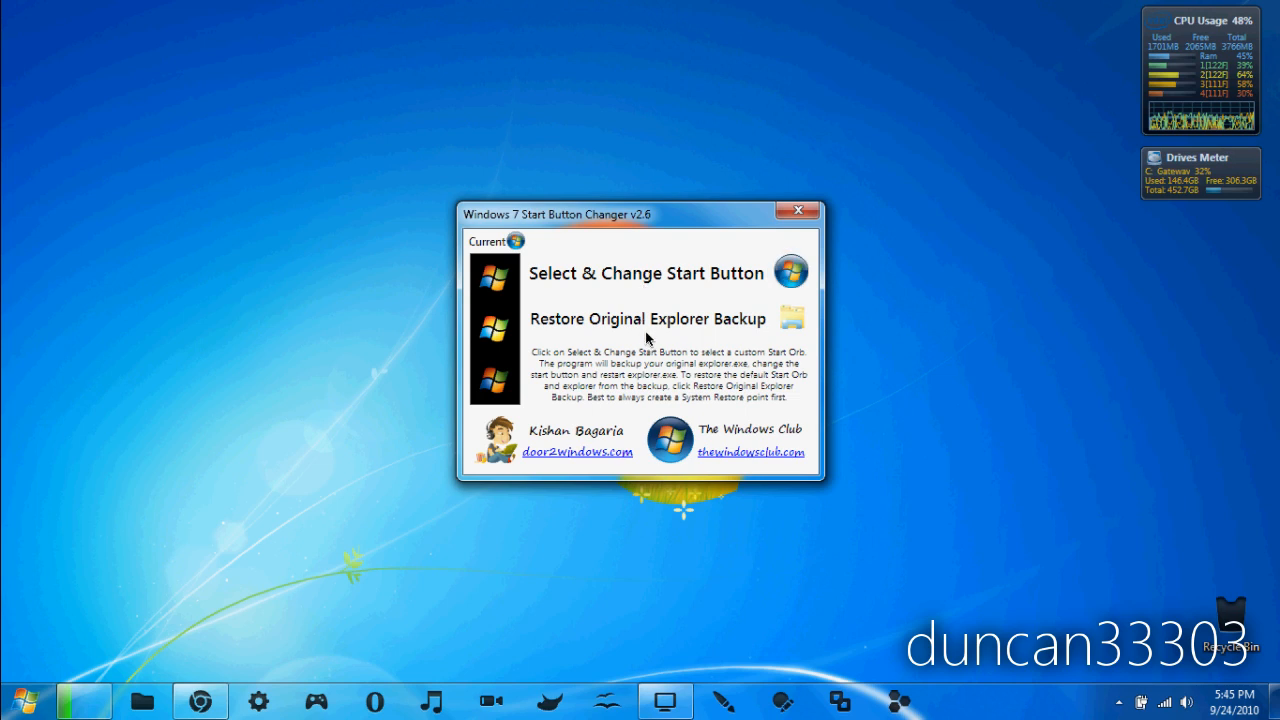
pyautogui.moveTo(562, 332)
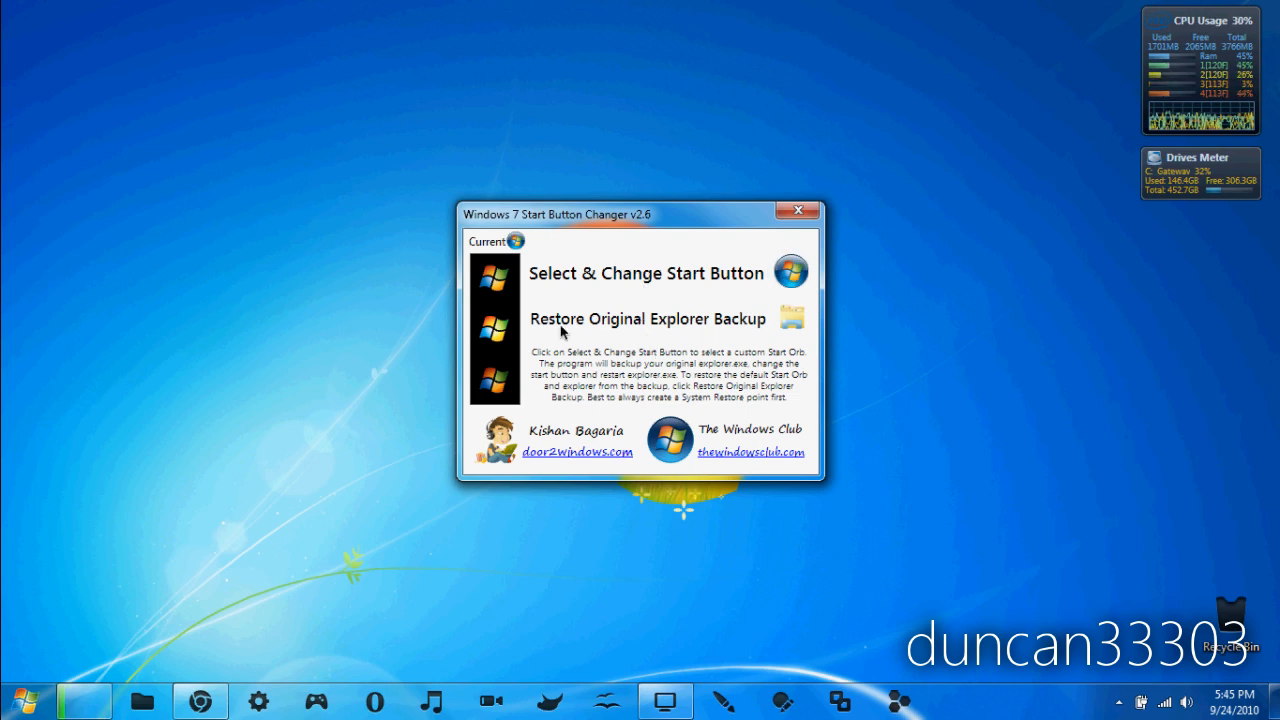
pyautogui.moveTo(690, 362)
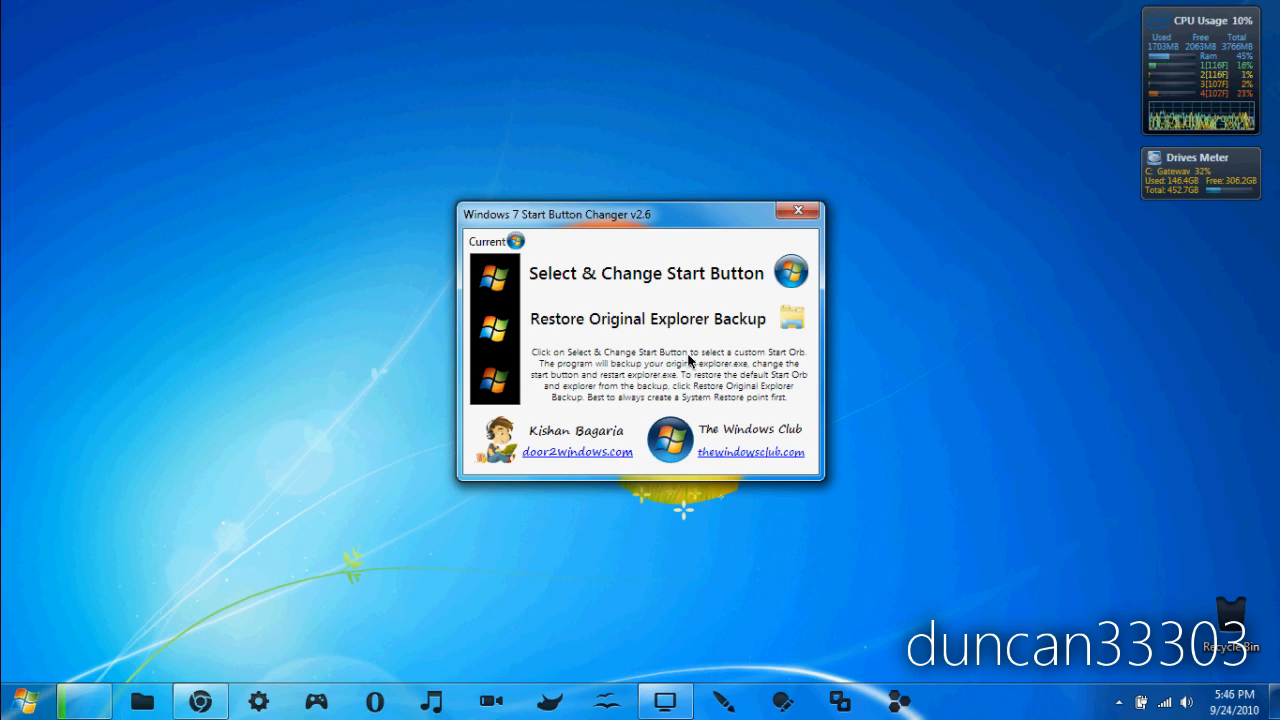
pyautogui.moveTo(698, 348)
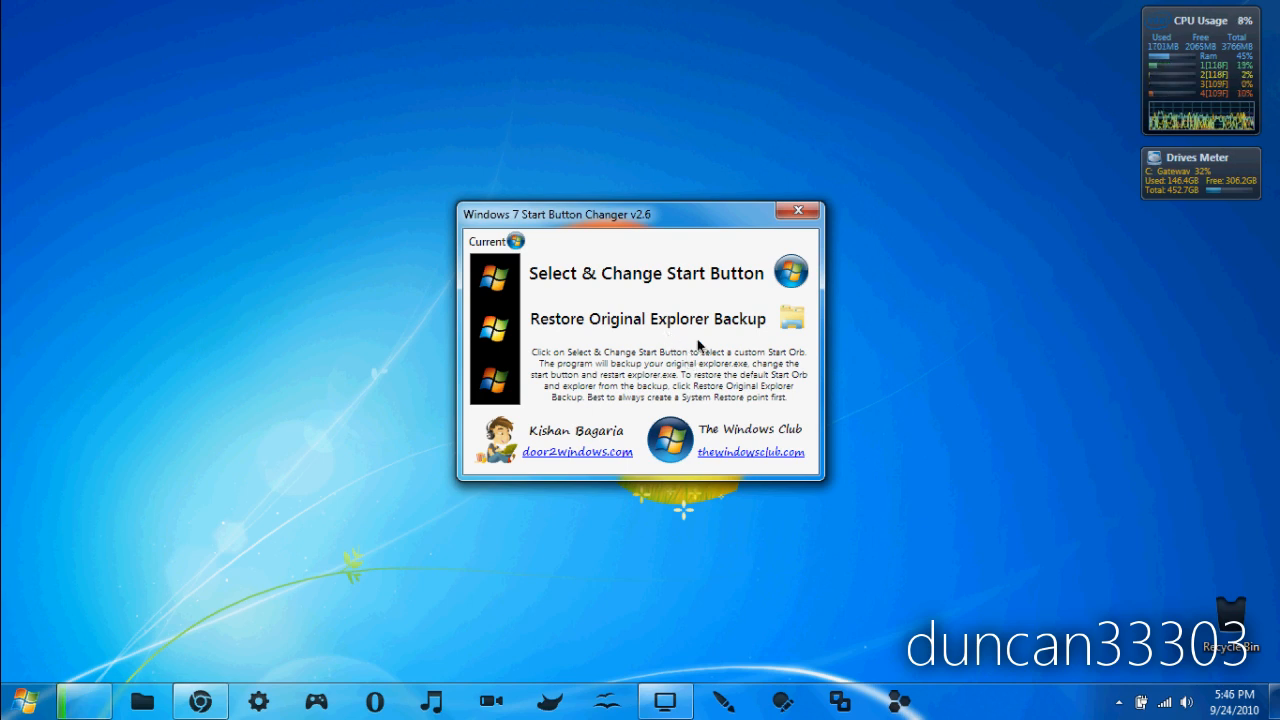
pyautogui.moveTo(610, 268)
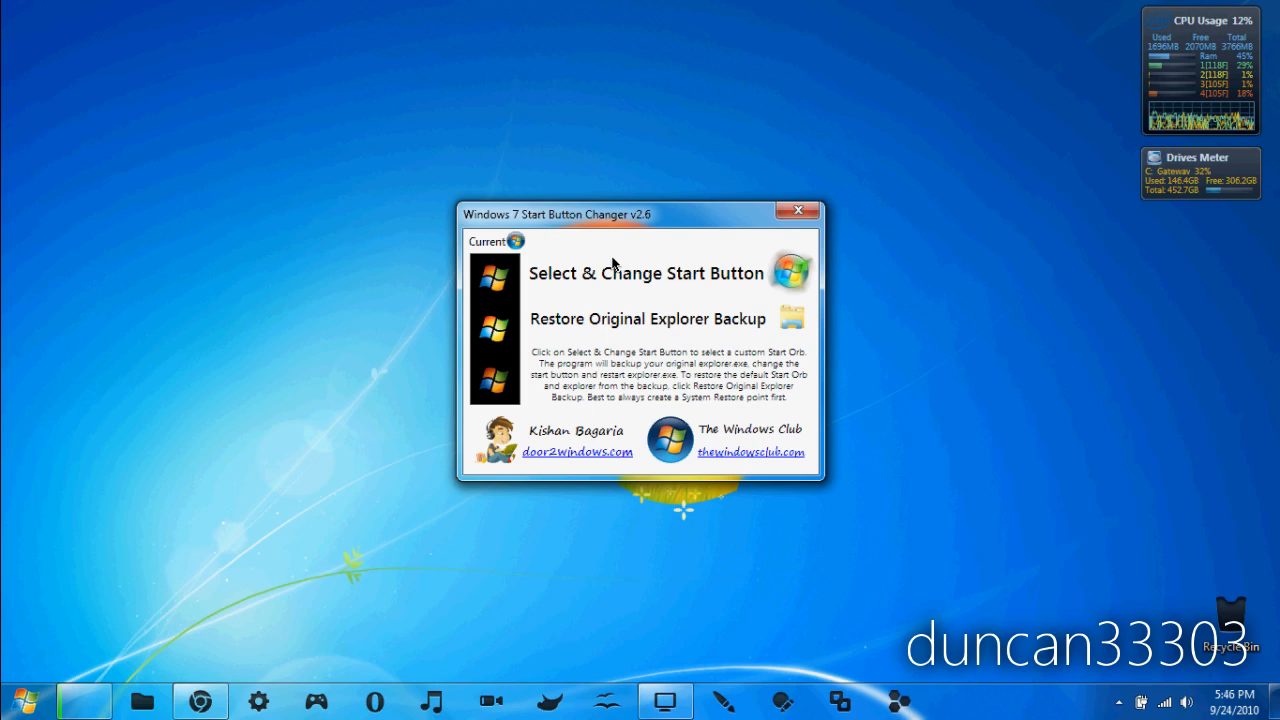
pyautogui.moveTo(644, 348)
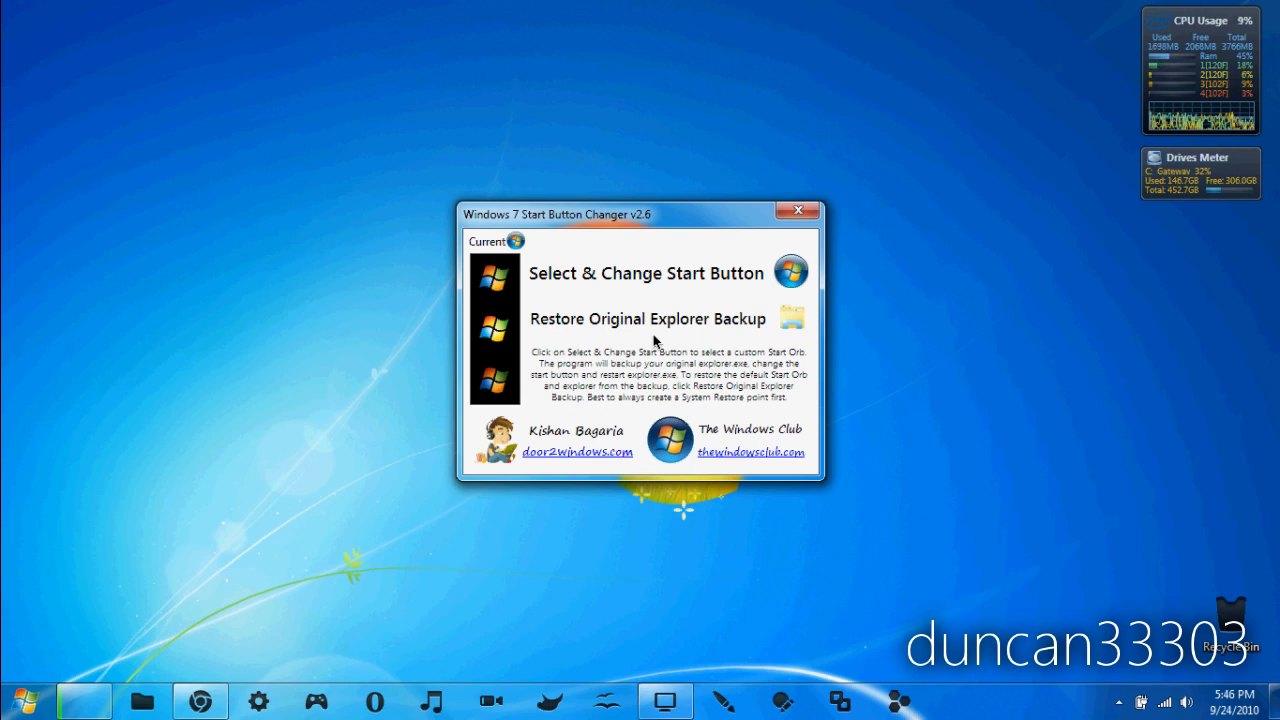
pyautogui.moveTo(700, 268)
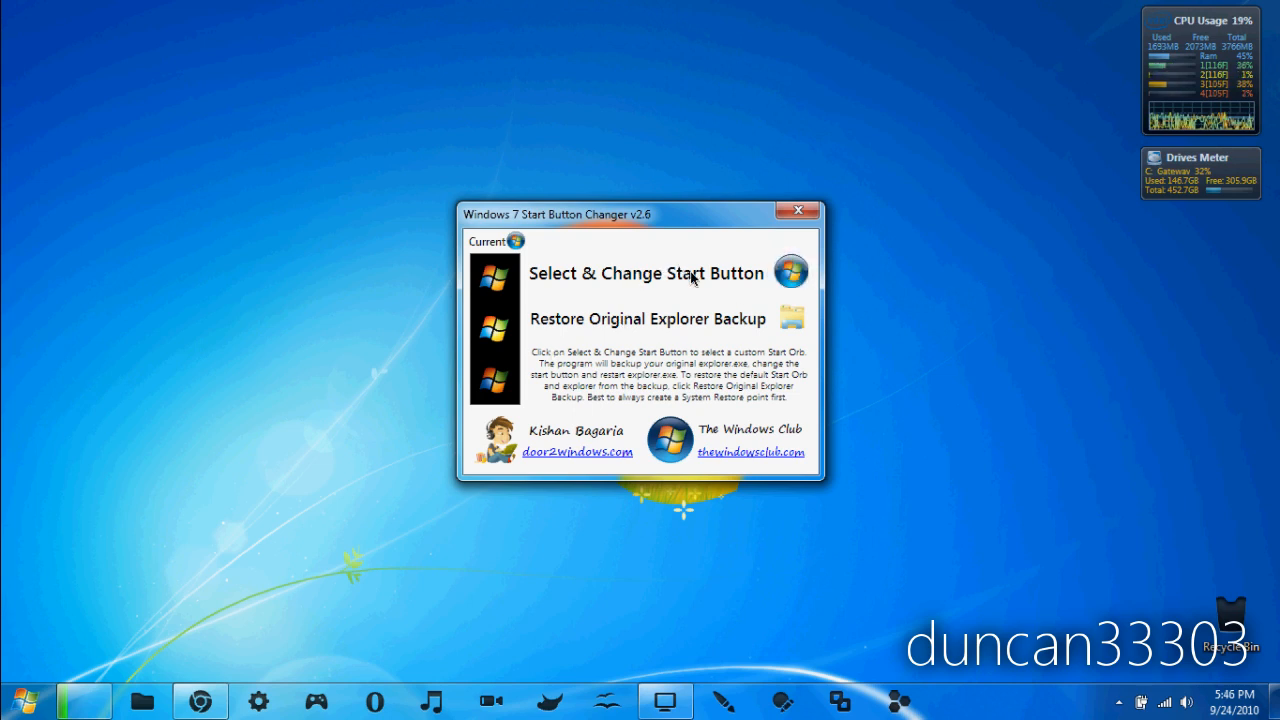
pyautogui.moveTo(690, 350)
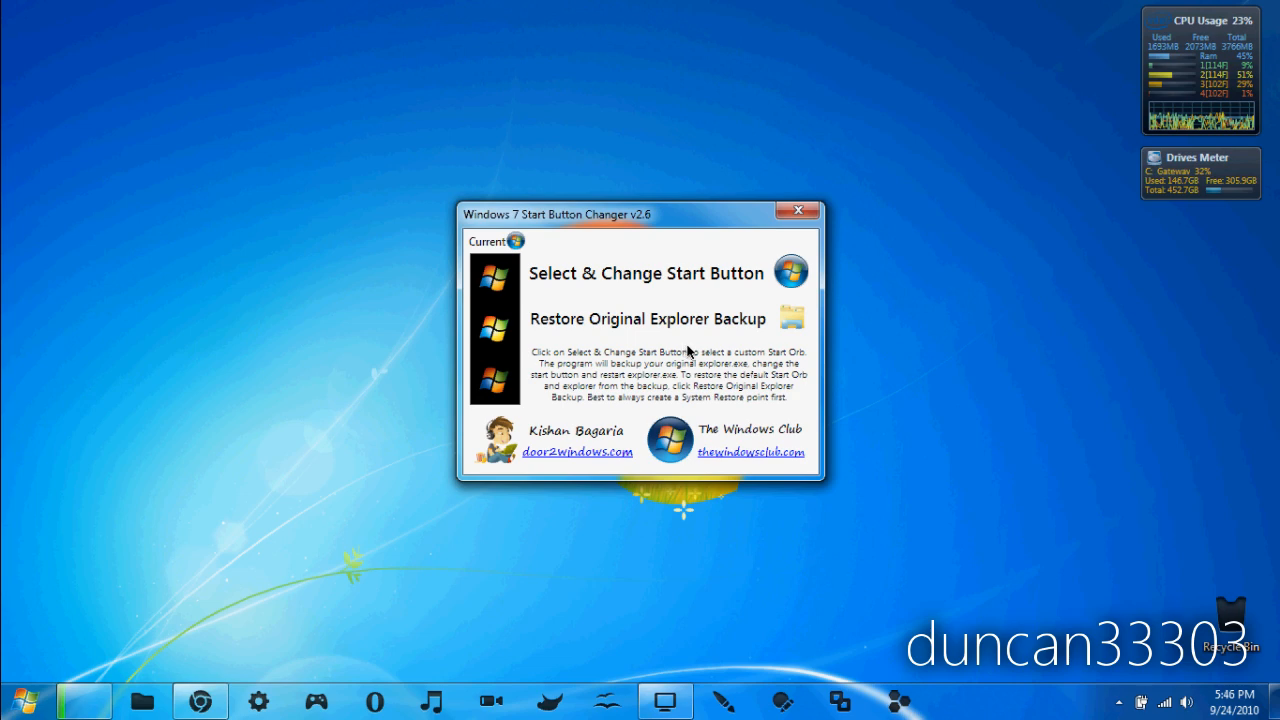
pyautogui.click(648, 272)
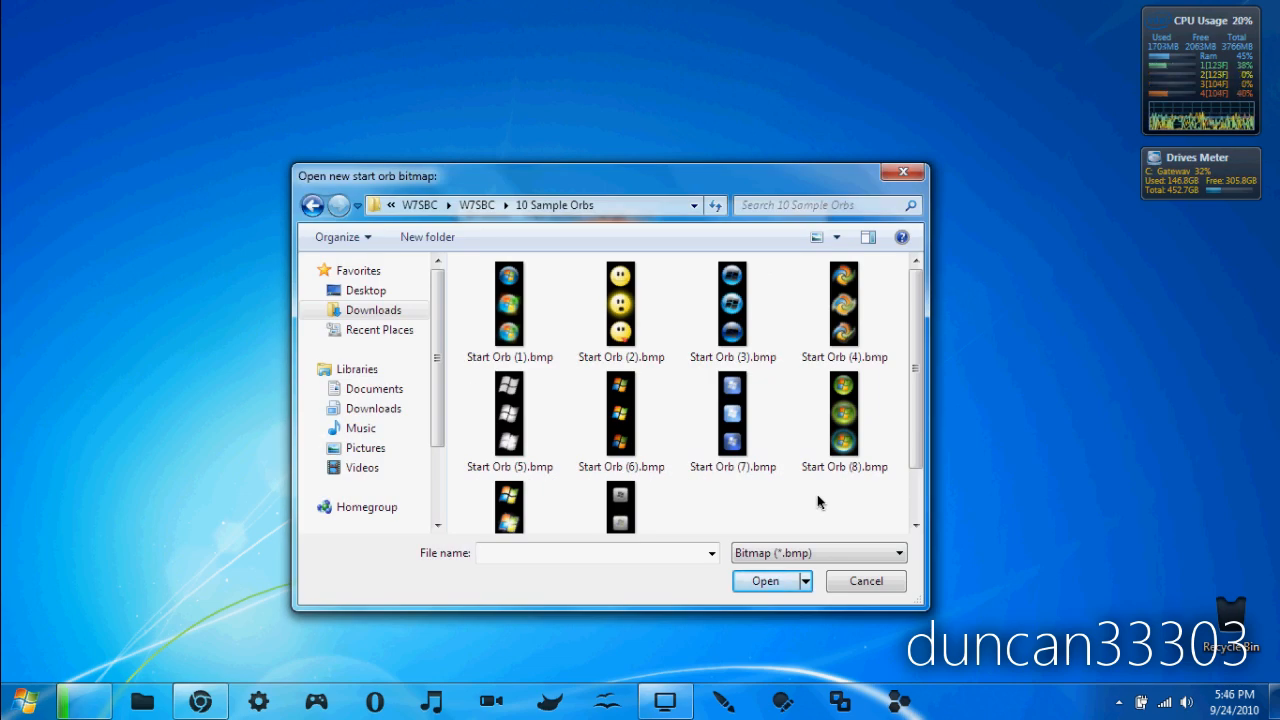
pyautogui.click(844, 414)
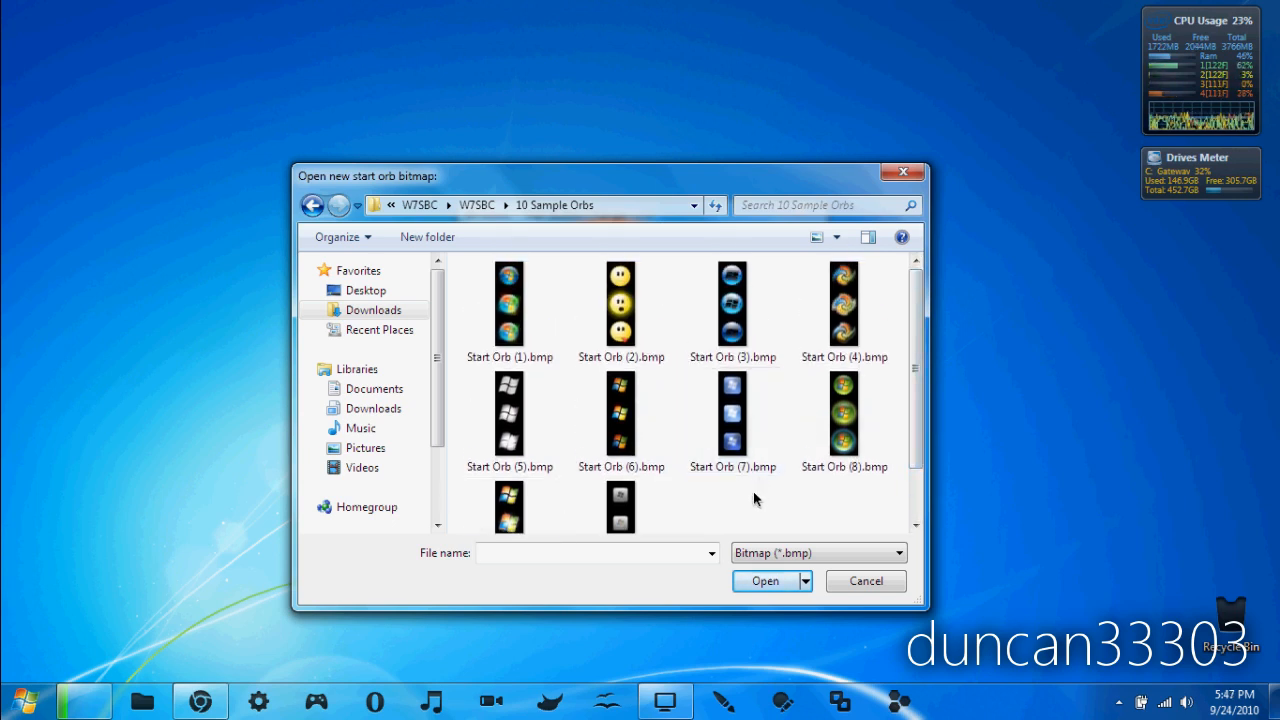
pyautogui.moveTo(72, 528)
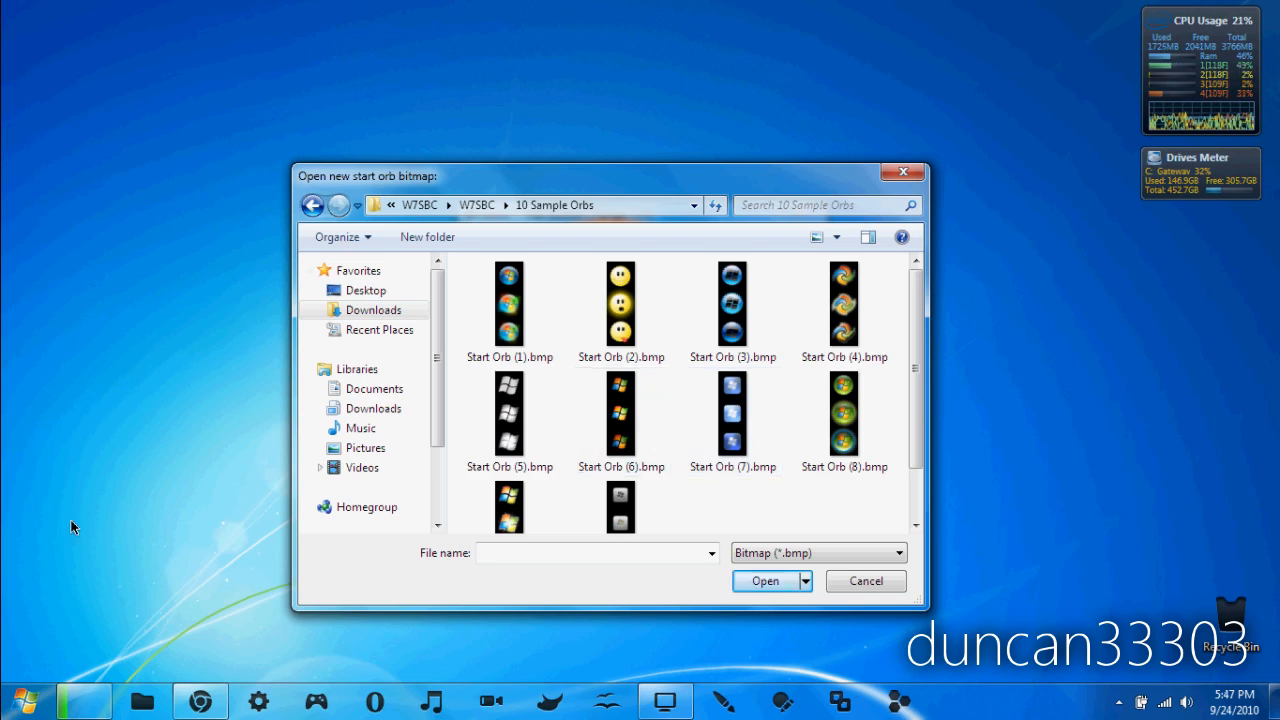
pyautogui.moveTo(644, 224)
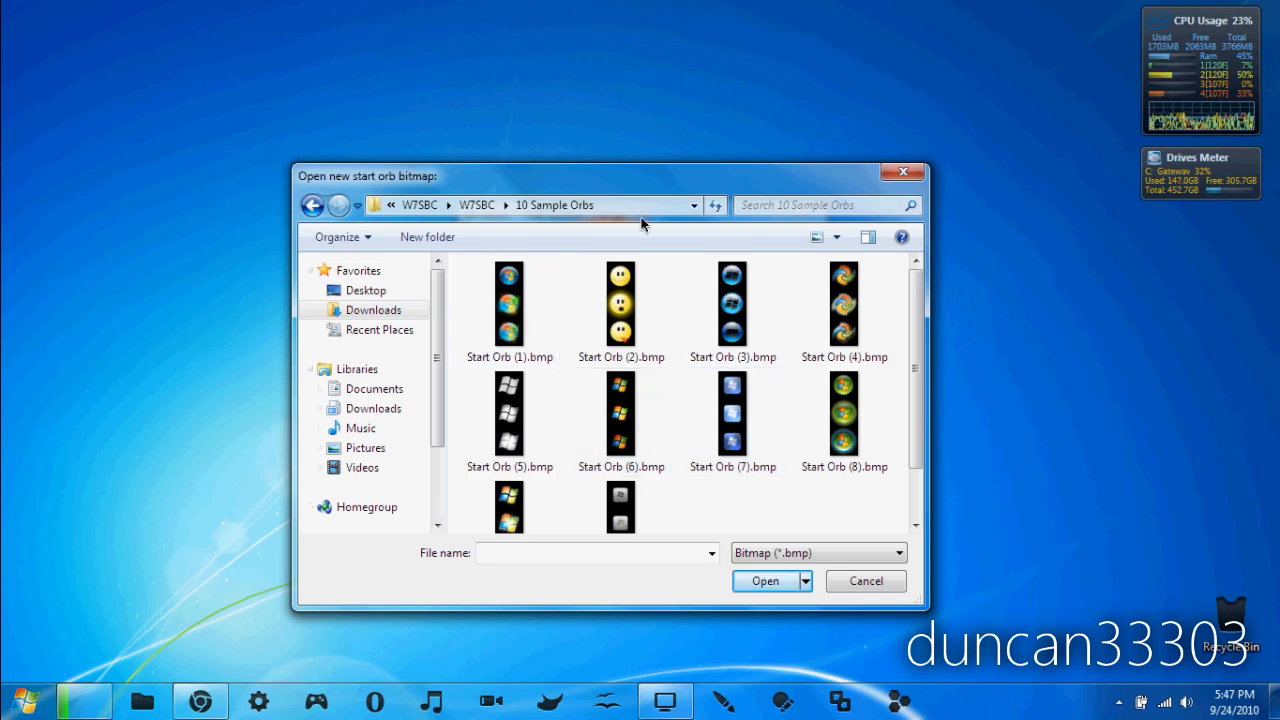
pyautogui.moveTo(640, 176); pyautogui.dragTo(692, 186)
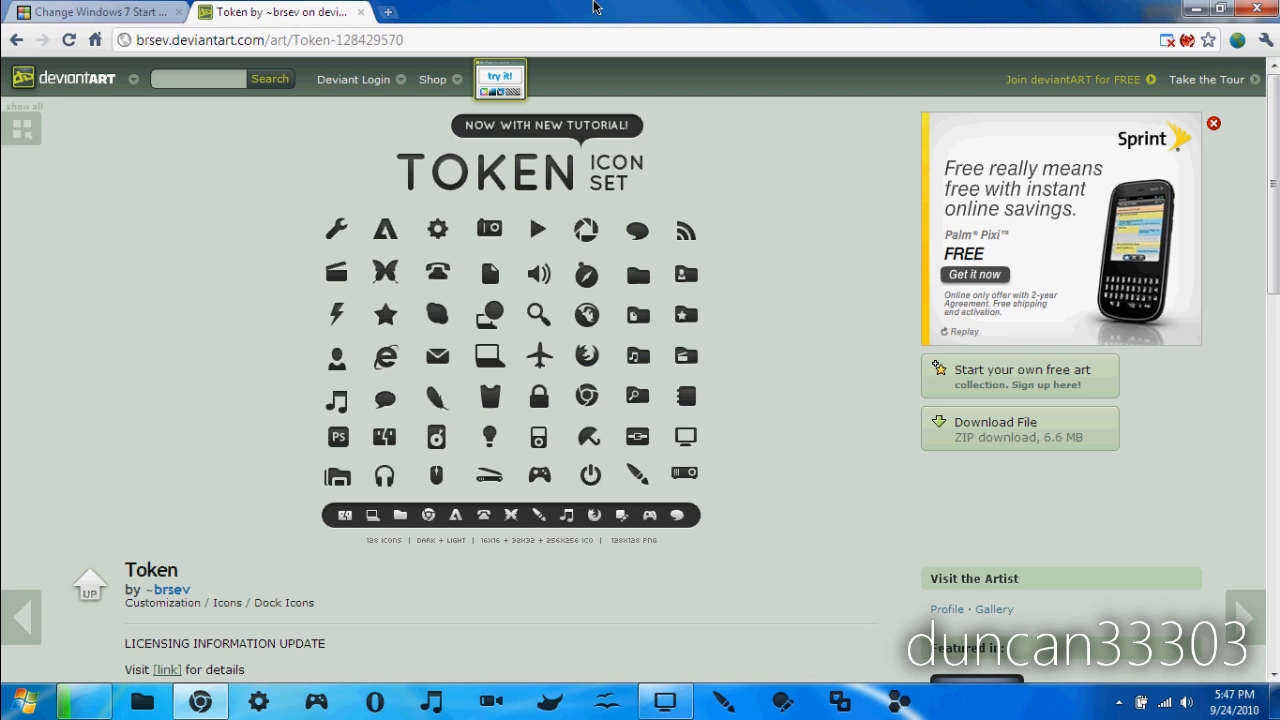
pyautogui.moveTo(778, 312)
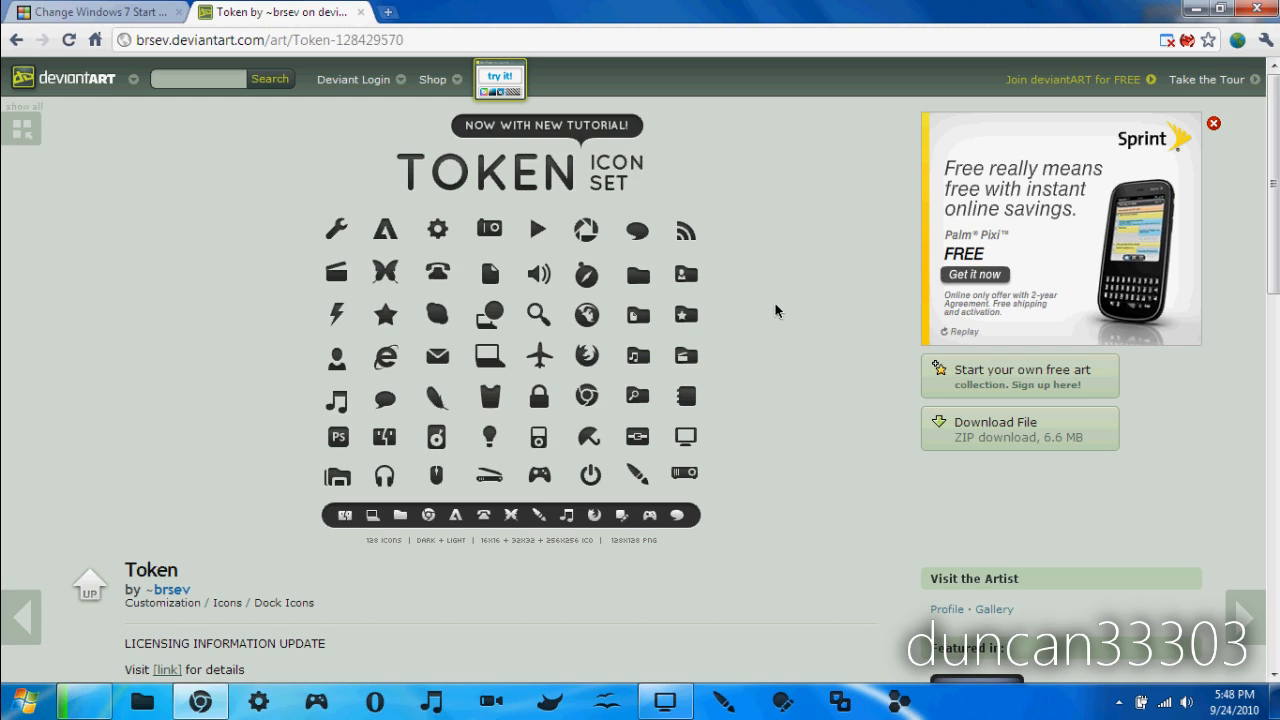
pyautogui.moveTo(540, 330)
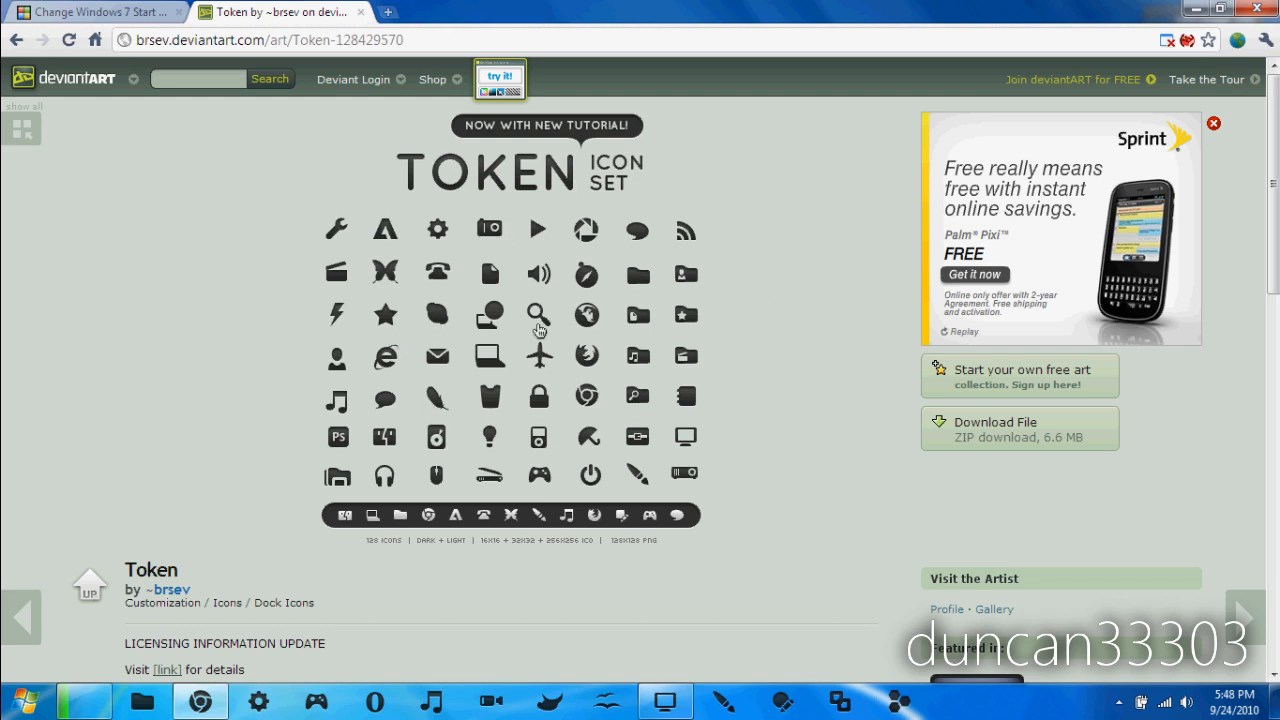
pyautogui.moveTo(768, 364)
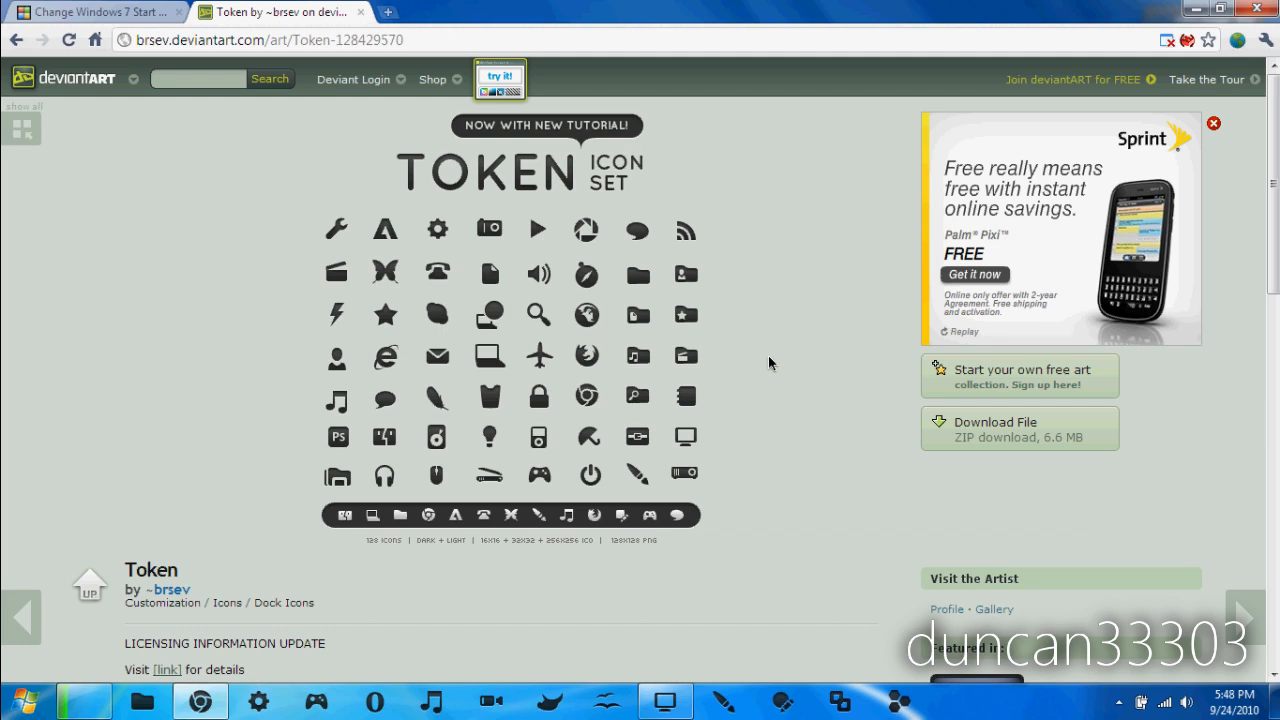
pyautogui.moveTo(744, 372)
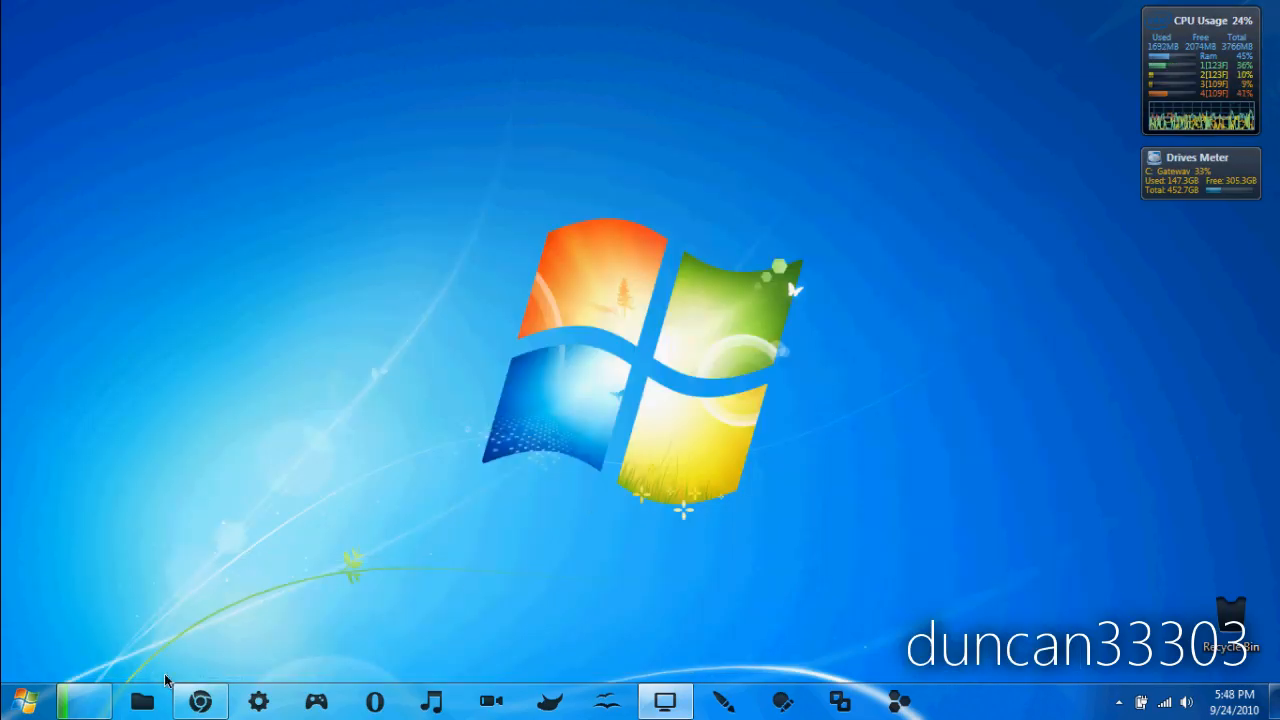
pyautogui.moveTo(324, 572)
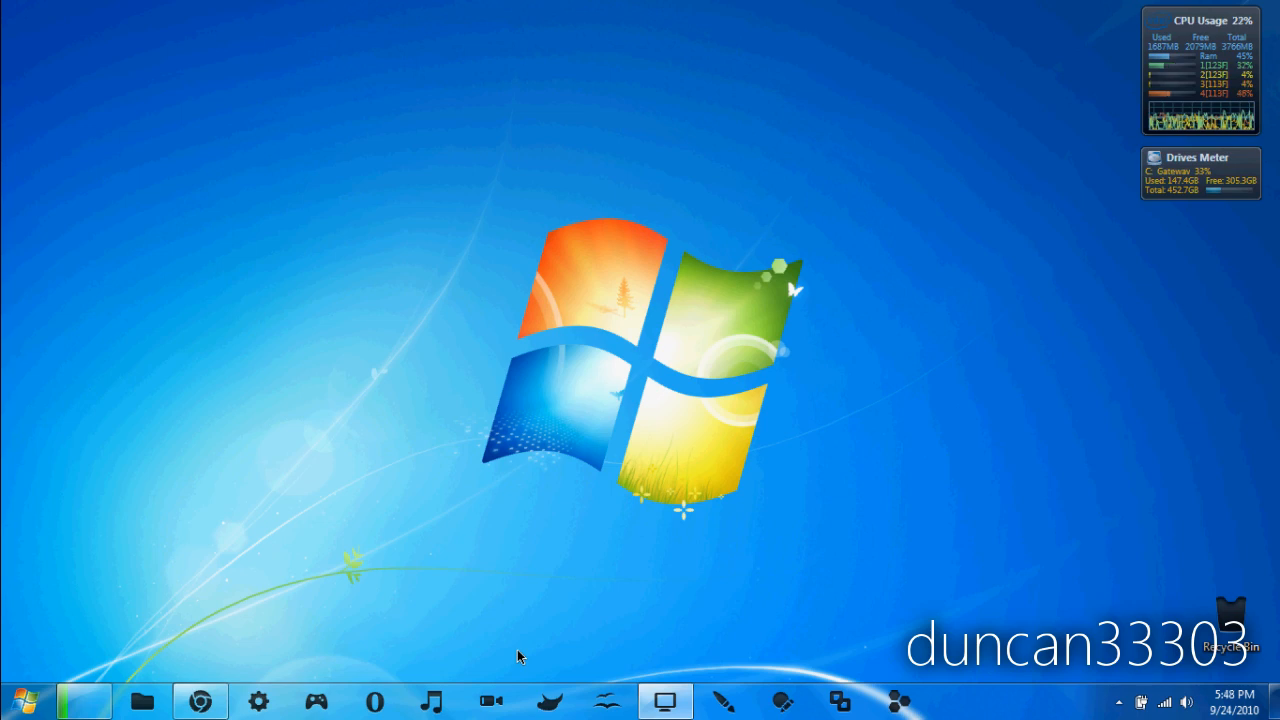
pyautogui.moveTo(556, 698)
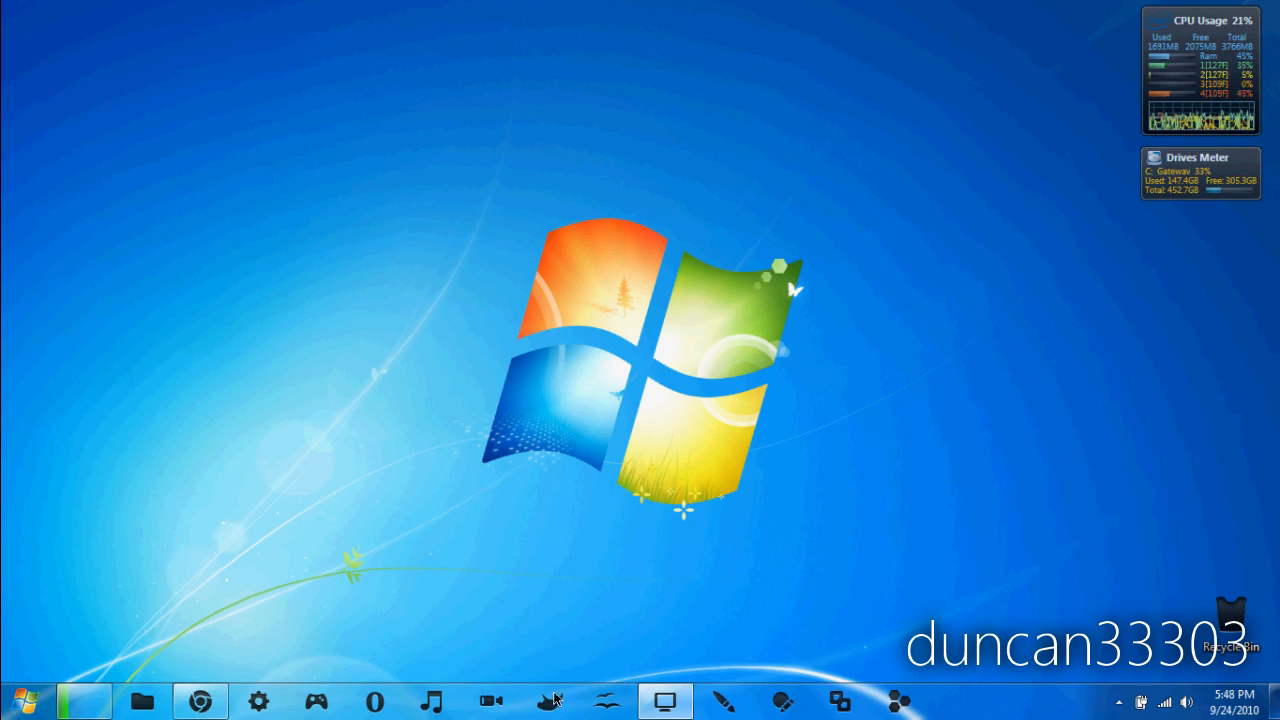
# Show the context menu for GIMP 2 from the pinned GIMP taskbar jump list.
pyautogui.rightClick(548, 700)
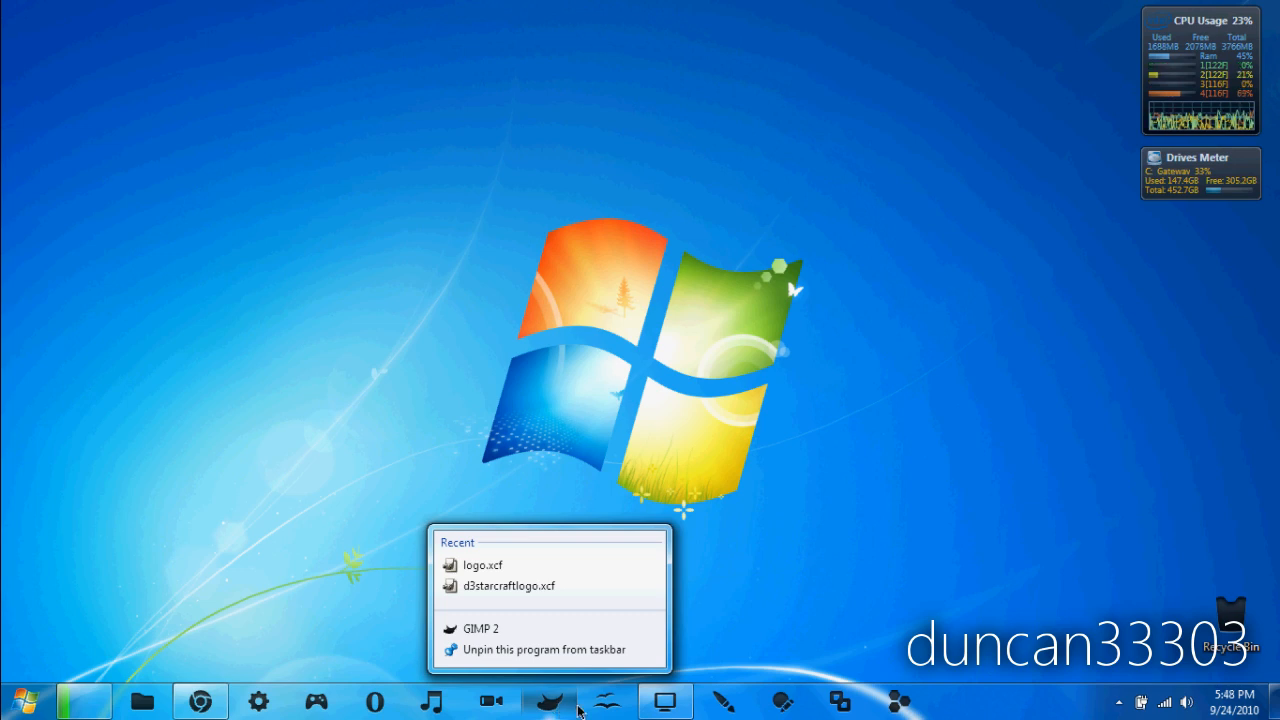
pyautogui.moveTo(560, 644)
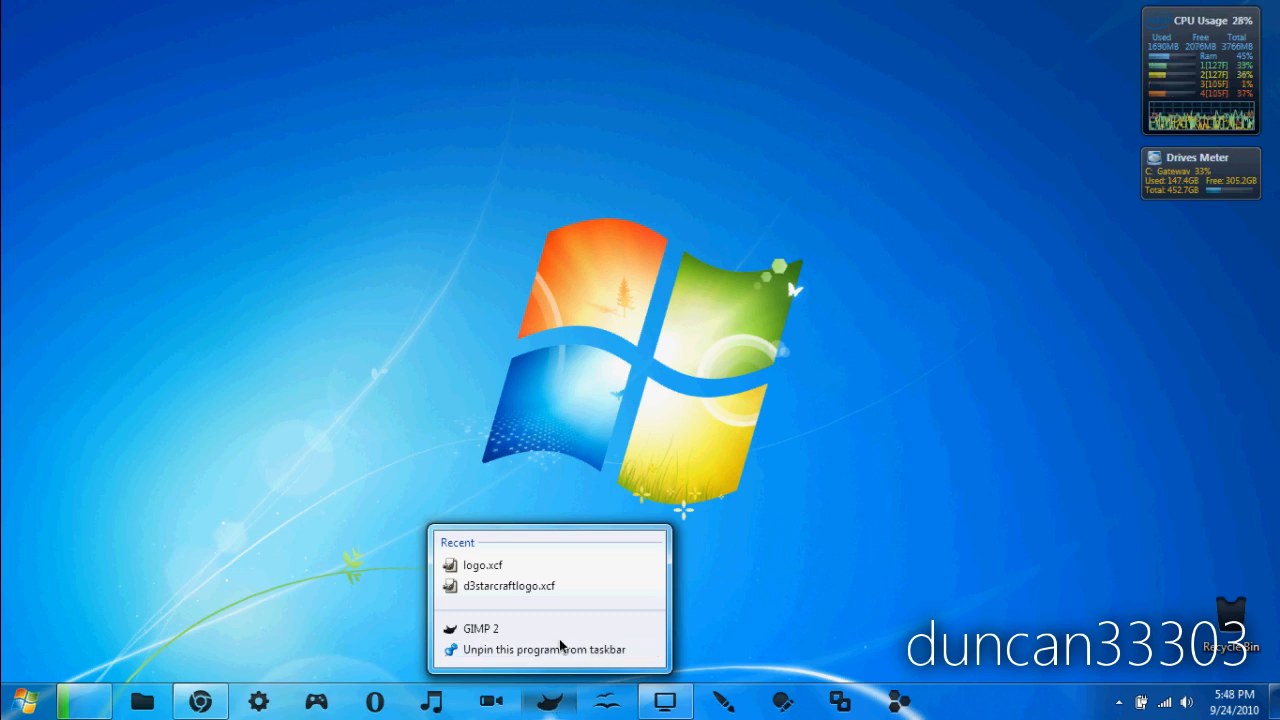
pyautogui.moveTo(480, 628)
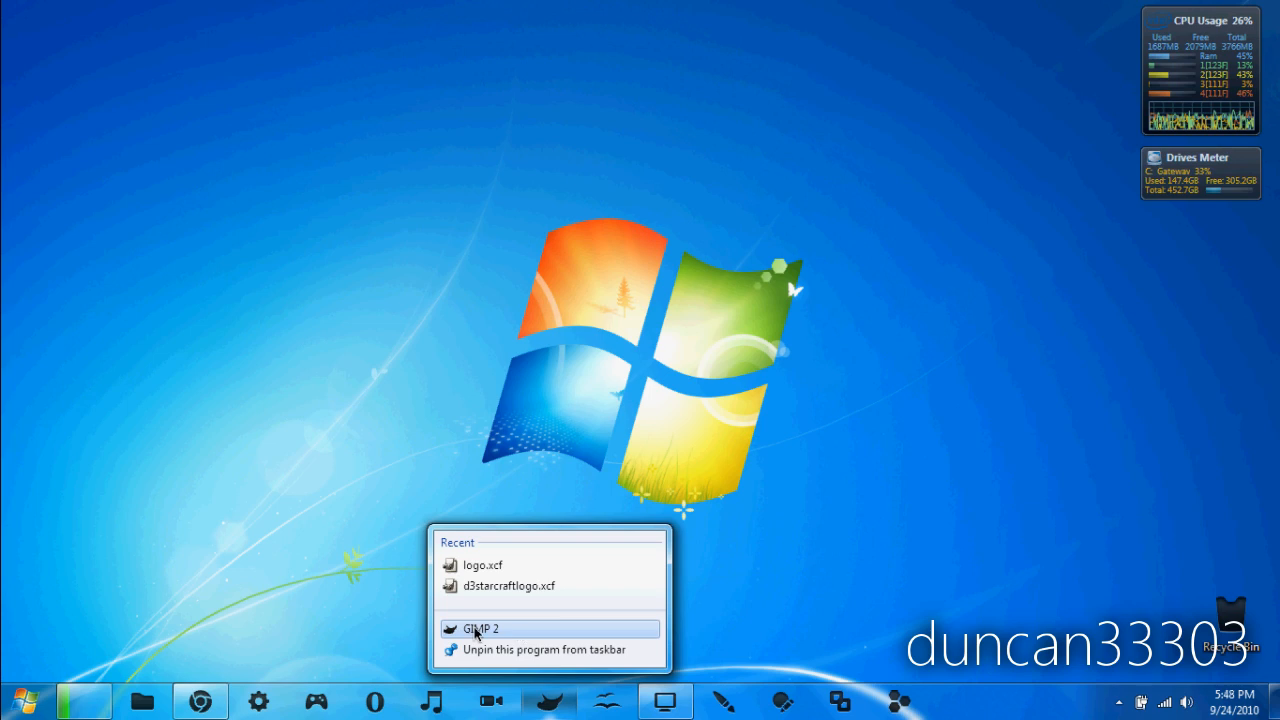
pyautogui.moveTo(508, 634)
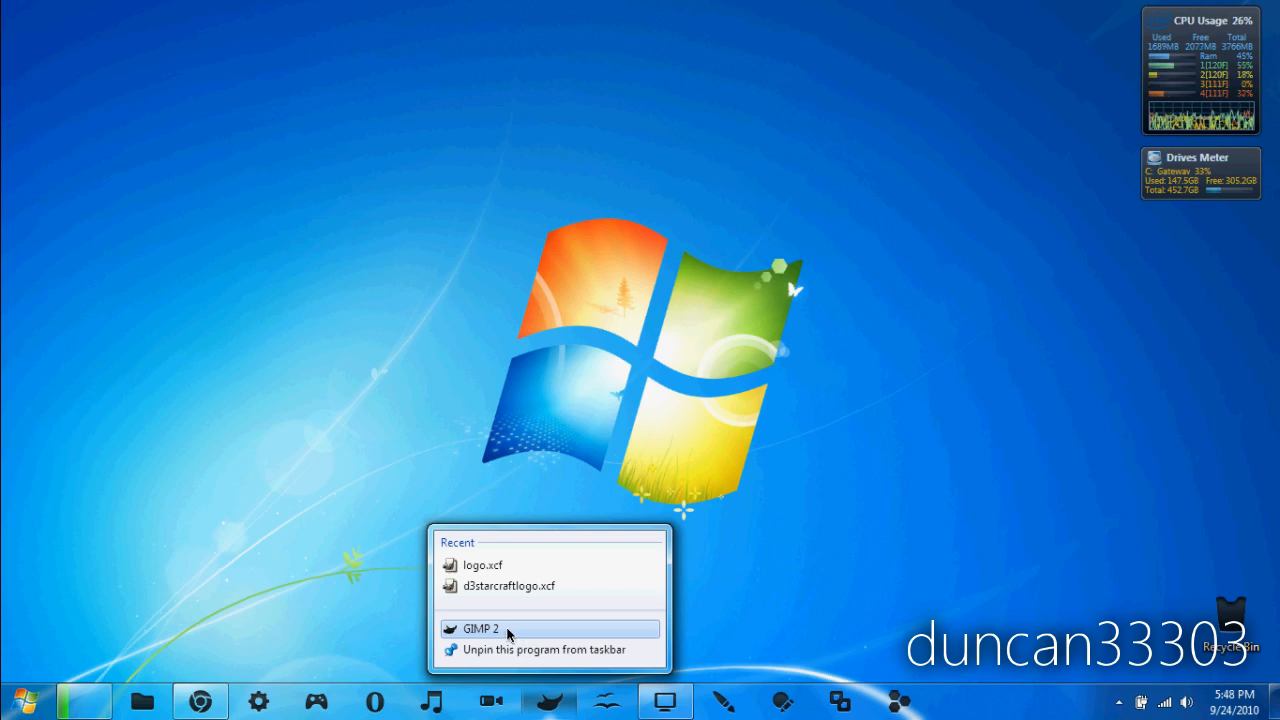
pyautogui.rightClick(480, 628)
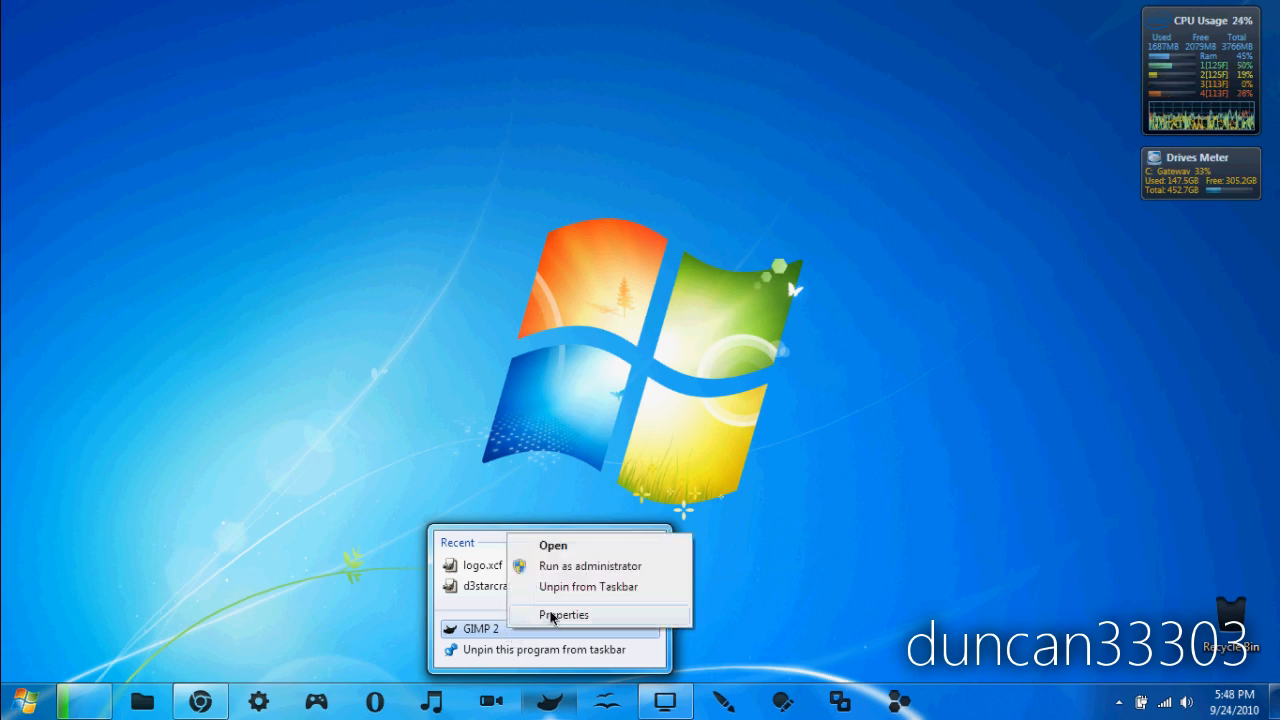
# Reach the Change Icon dialog from the GIMP 2 shortcut's Properties.
pyautogui.click(564, 614)
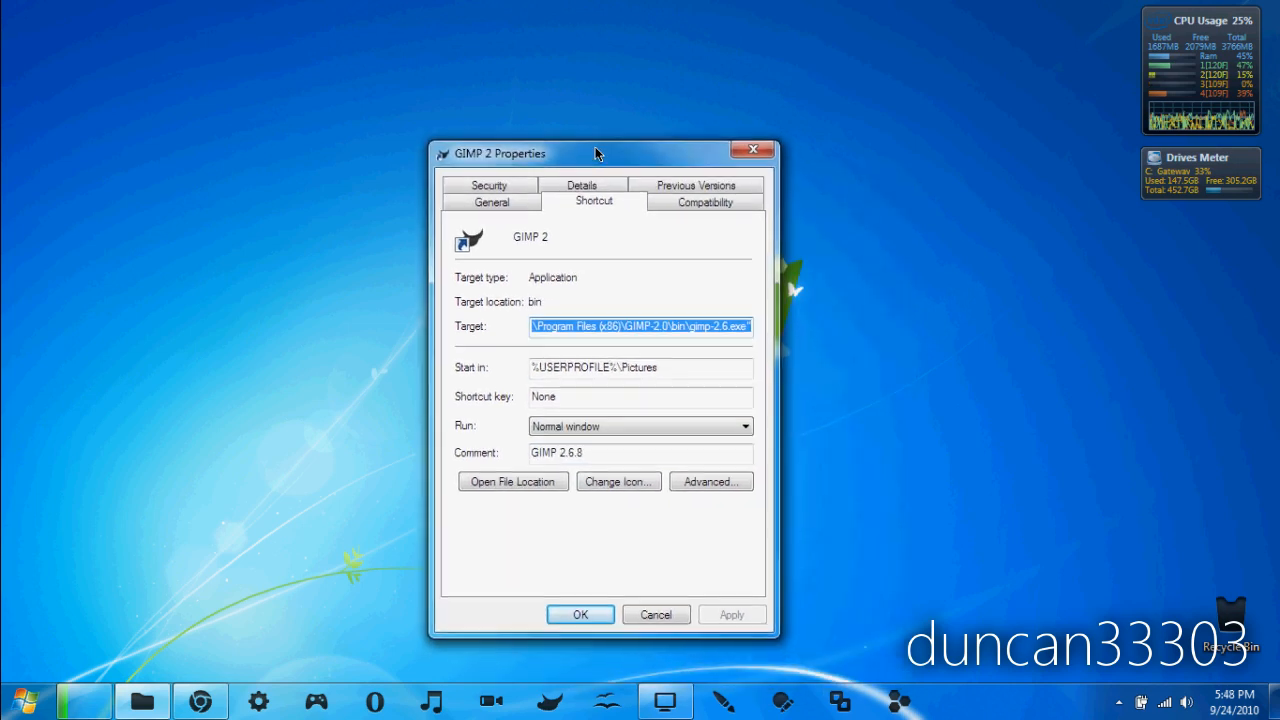
pyautogui.moveTo(624, 480)
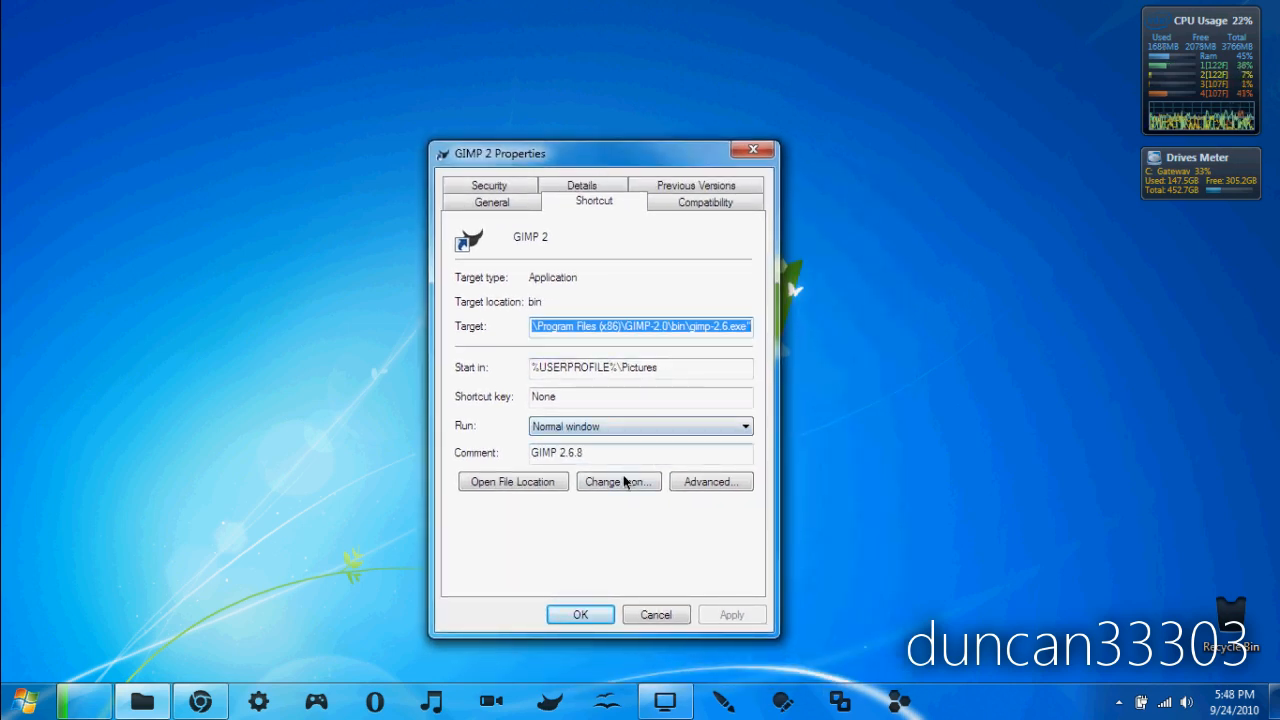
pyautogui.click(618, 480)
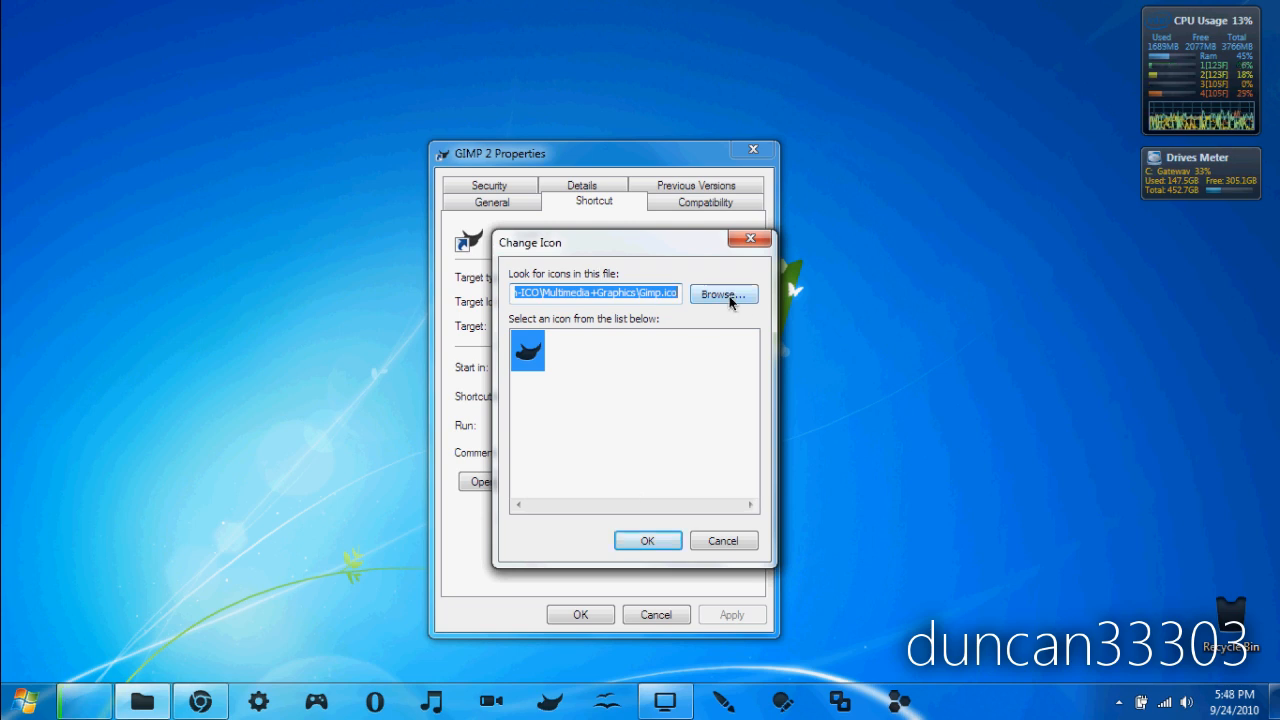
# Browse from Downloads into Token_by_brsev > Token Dark > Token-ICO for a new icon.
pyautogui.click(722, 292)
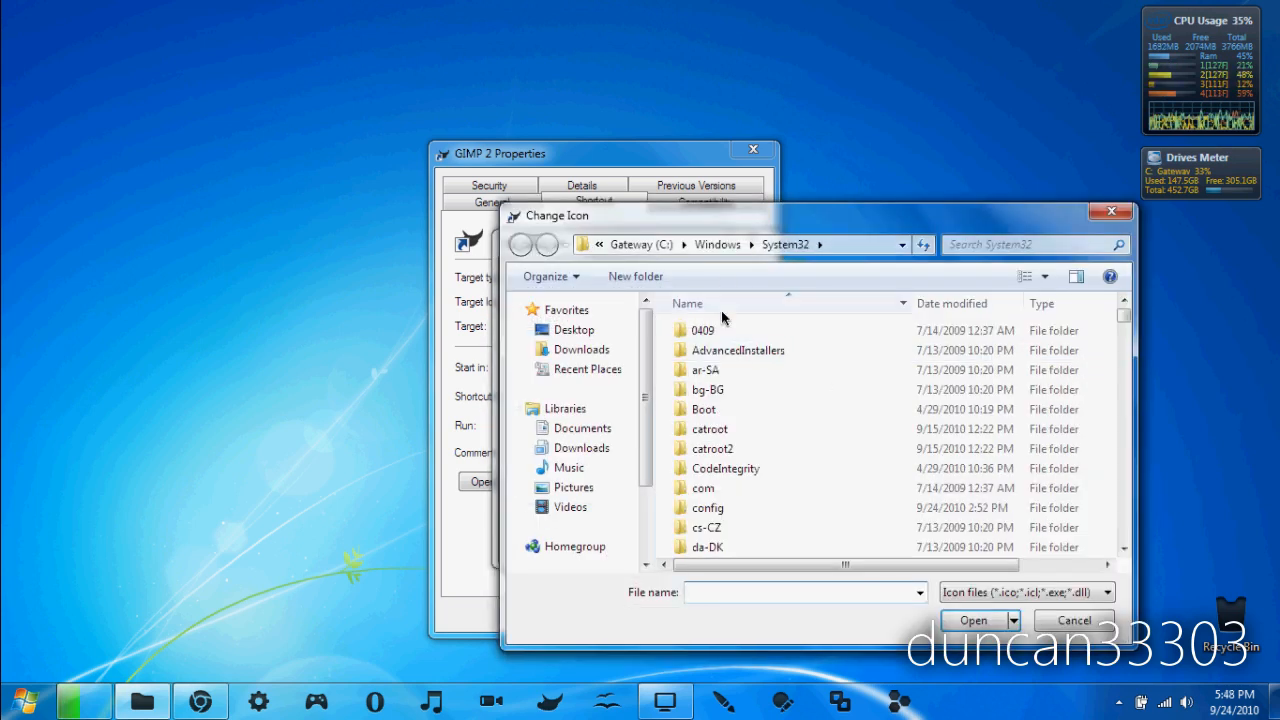
pyautogui.click(580, 348)
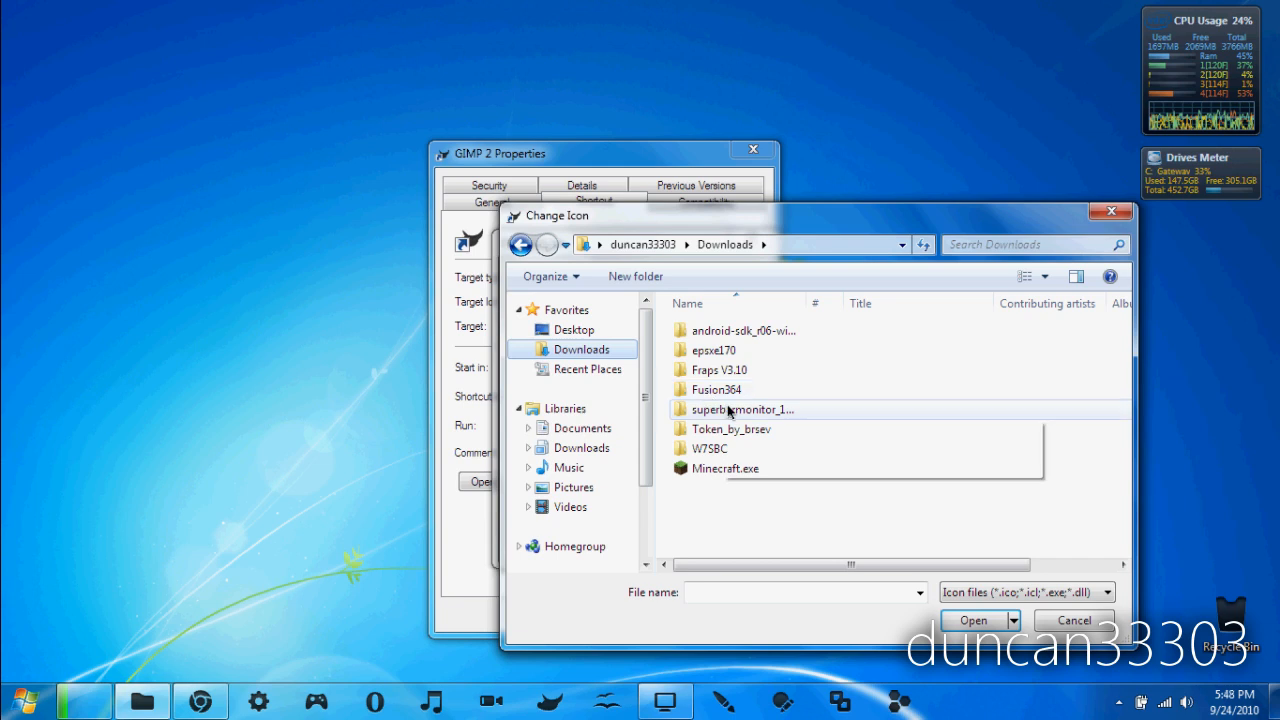
pyautogui.doubleClick(708, 448)
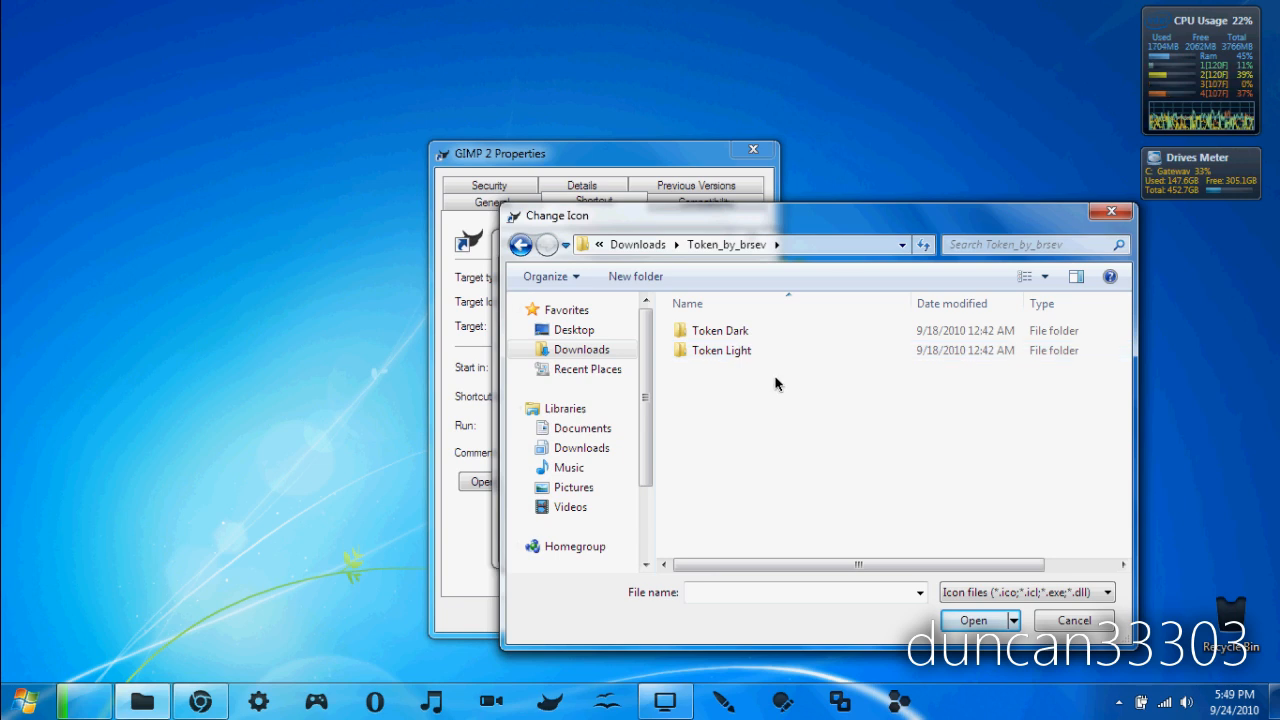
pyautogui.moveTo(752, 370)
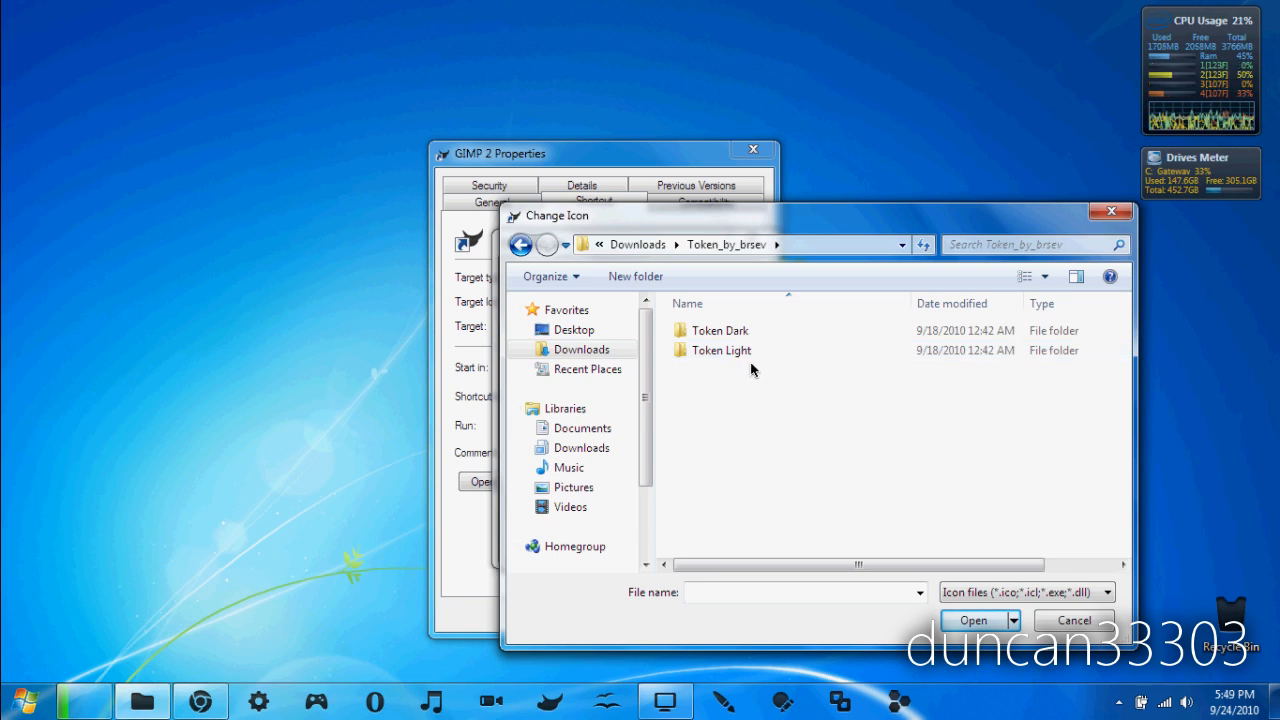
pyautogui.doubleClick(720, 330)
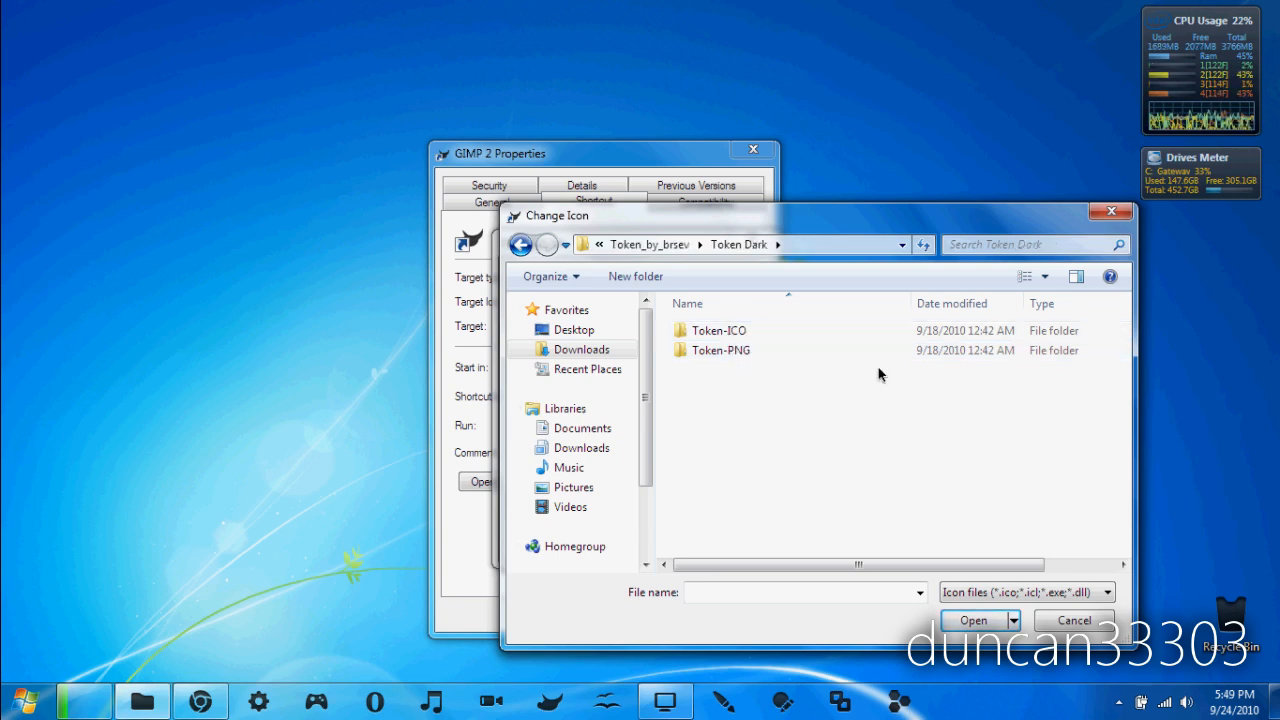
pyautogui.doubleClick(720, 330)
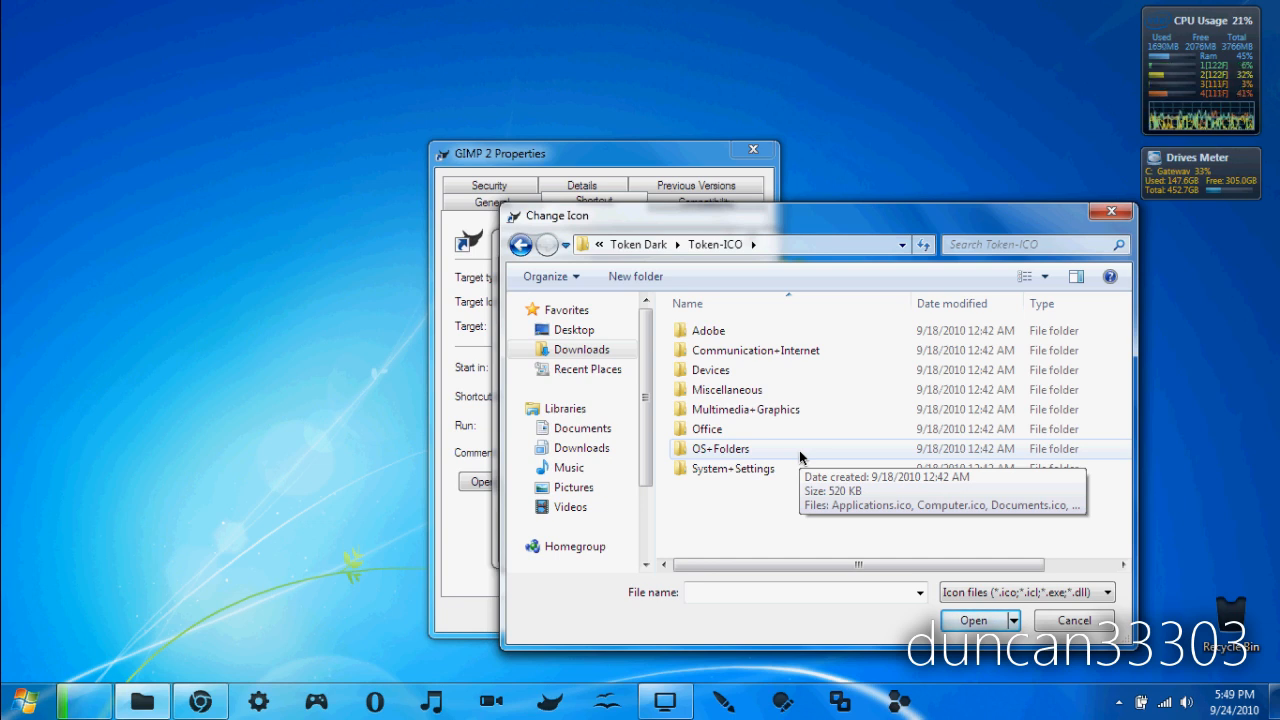
# Check the Miscellaneous icons, such as Airplane.ico, then return to Token-ICO.
pyautogui.doubleClick(728, 388)
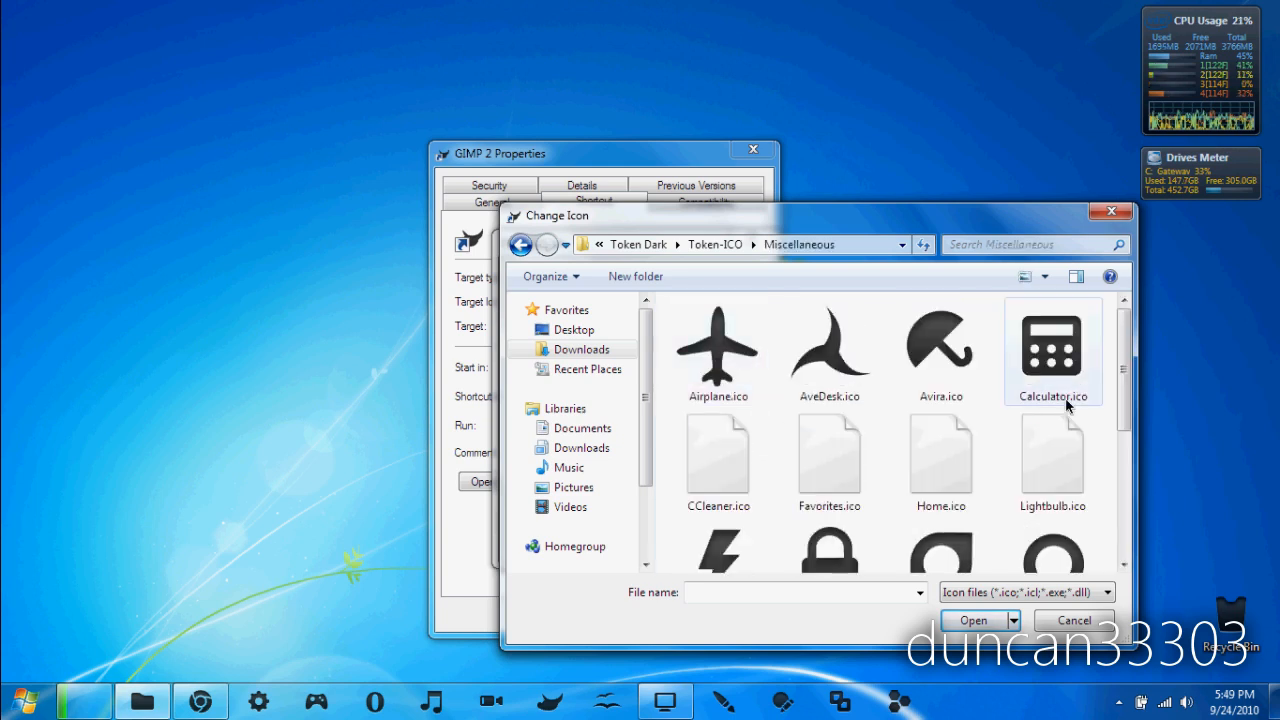
pyautogui.click(718, 350)
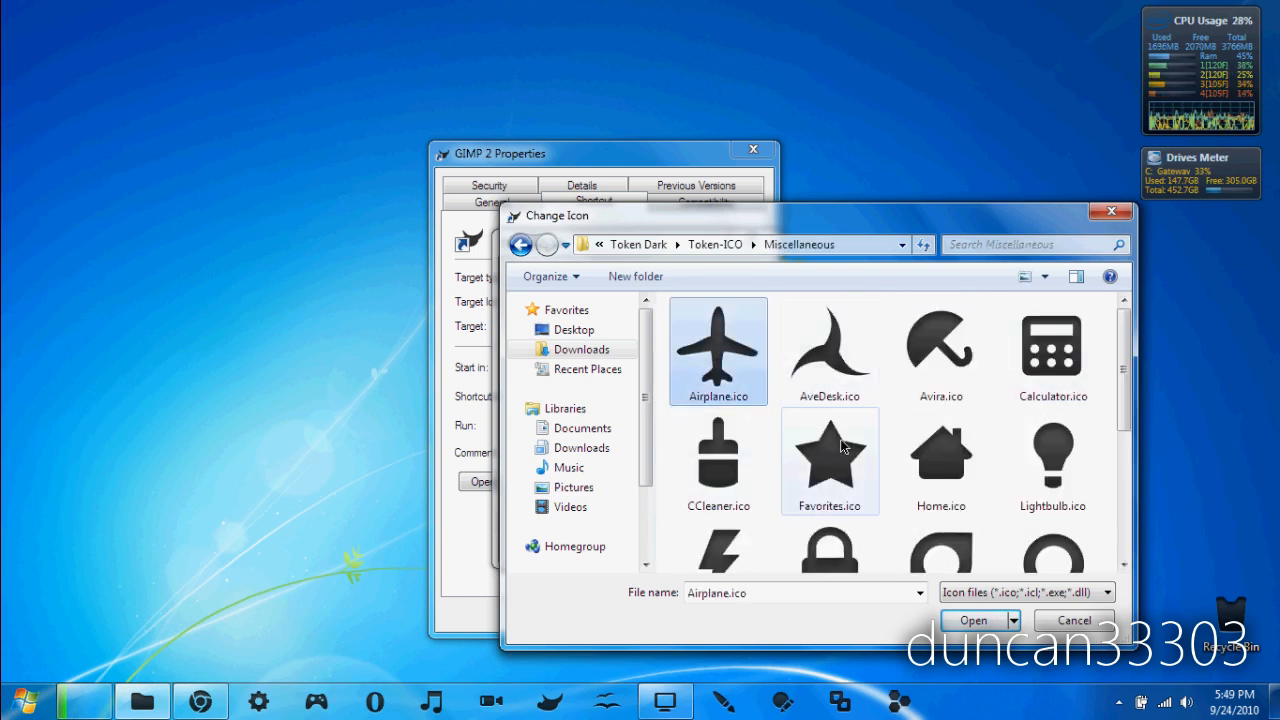
pyautogui.click(716, 244)
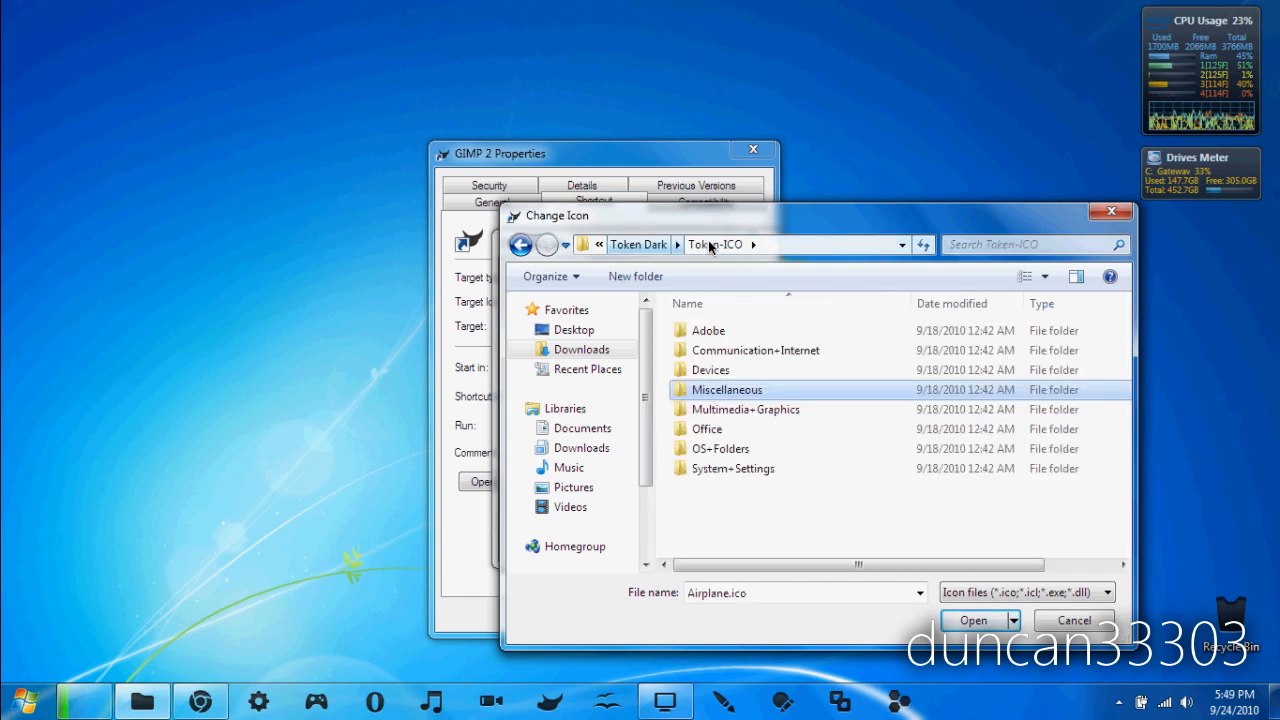
# Show the Multimedia+Graphics icons, scrolling to find Gimp.ico.
pyautogui.click(744, 408)
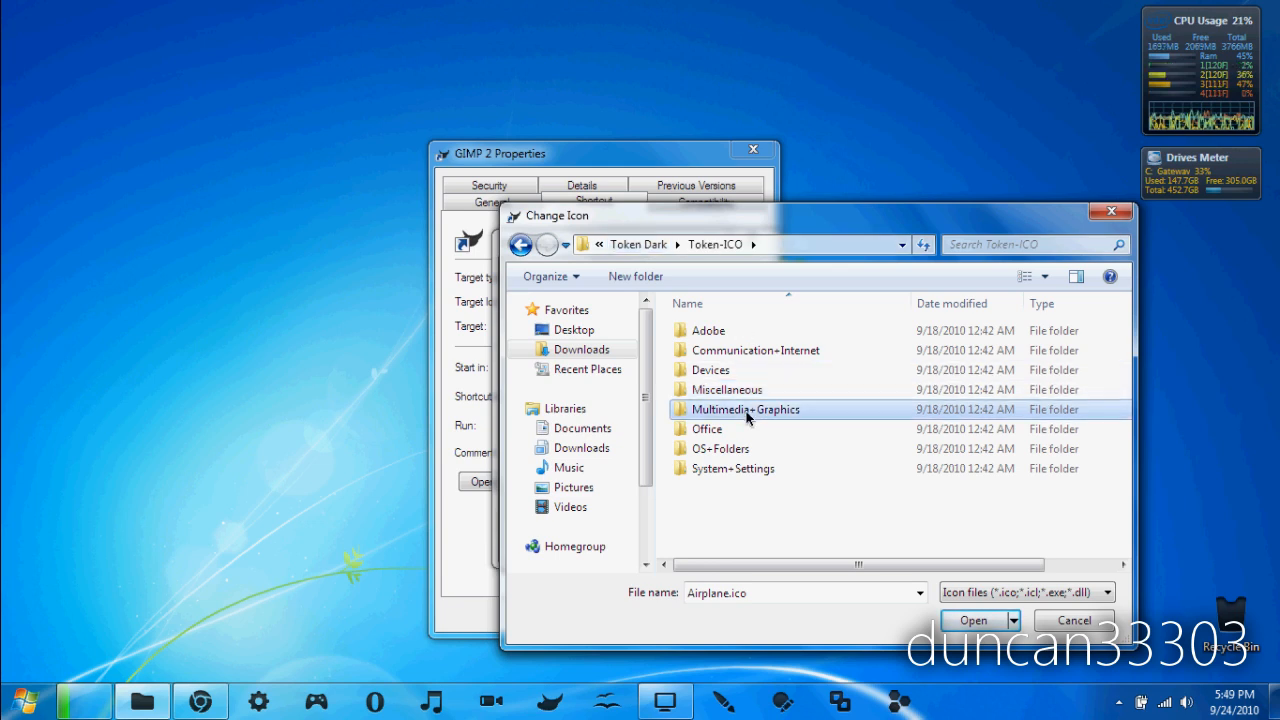
pyautogui.doubleClick(744, 408)
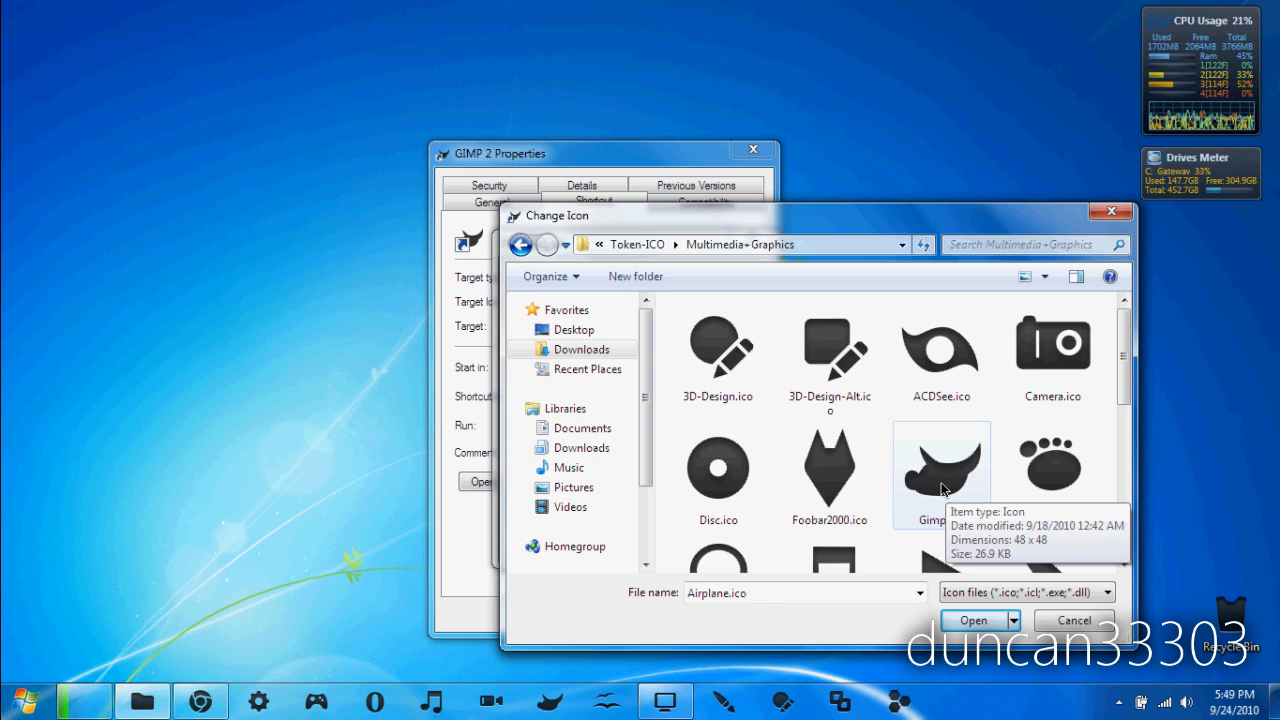
pyautogui.moveTo(1096, 452)
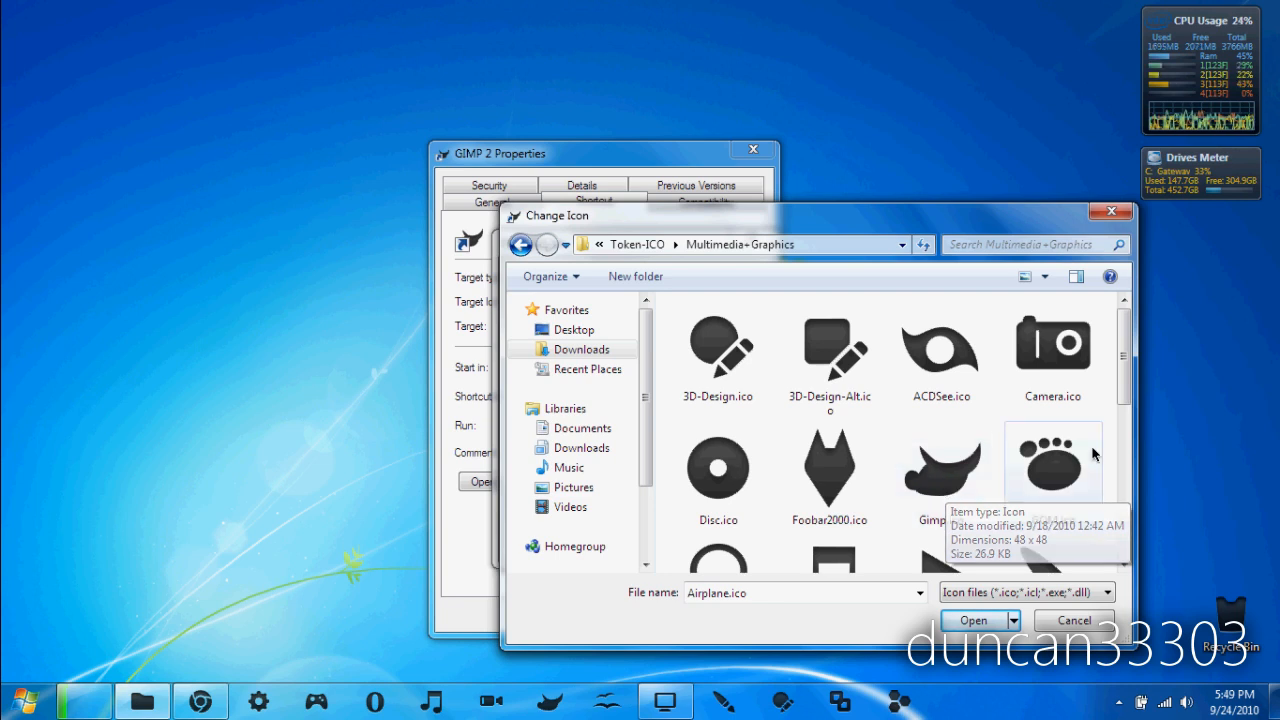
pyautogui.scroll(-3)
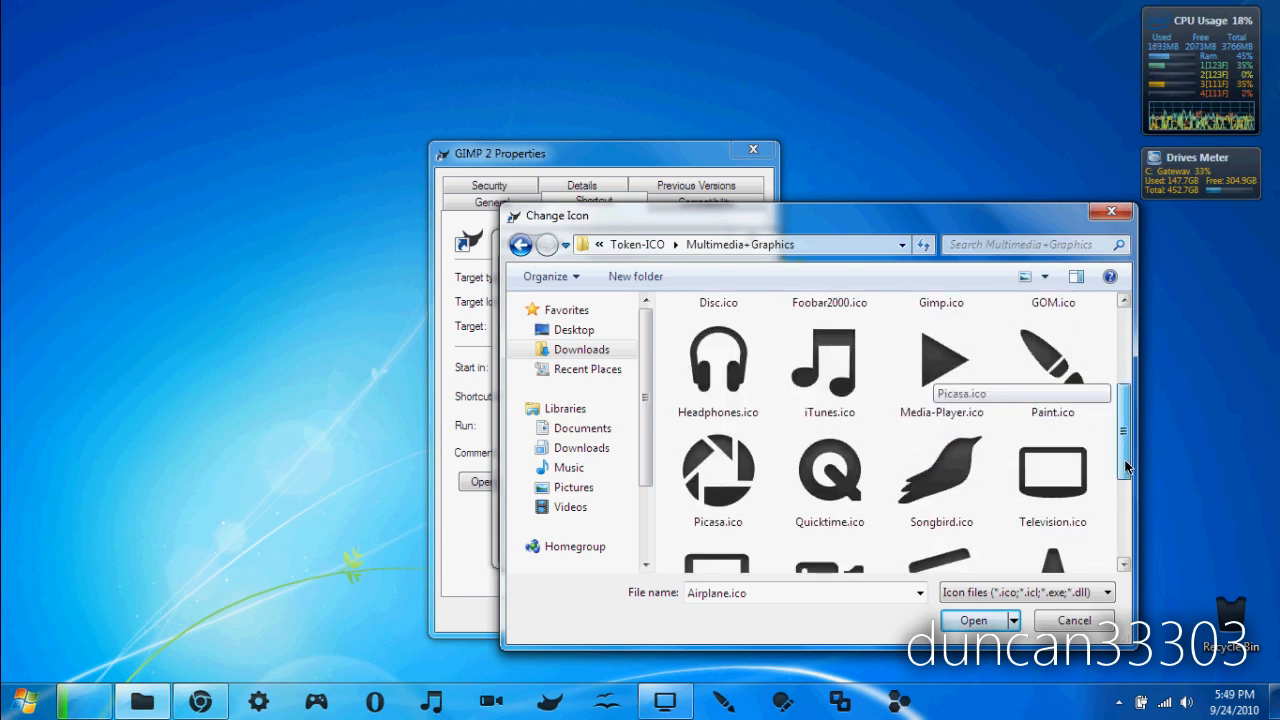
pyautogui.scroll(-3)
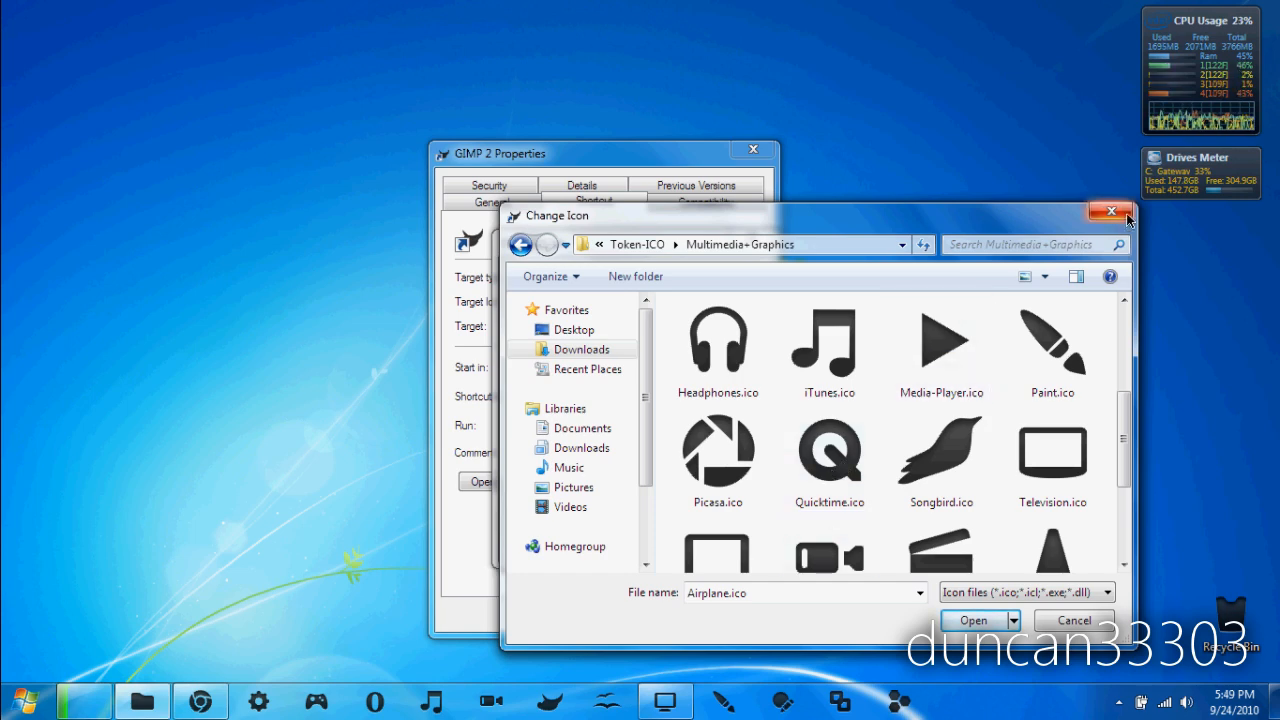
# Close the icon browser and the GIMP 2 Properties, returning to the desktop.
pyautogui.click(1110, 212)
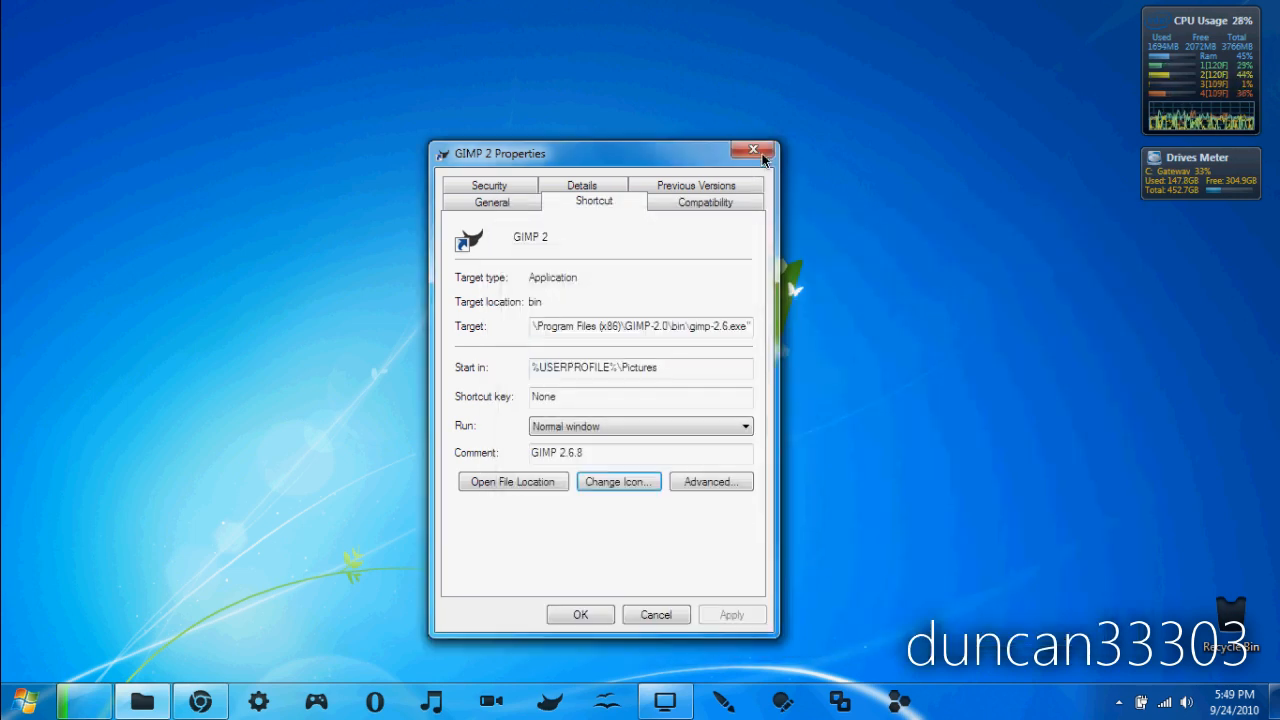
pyautogui.click(752, 150)
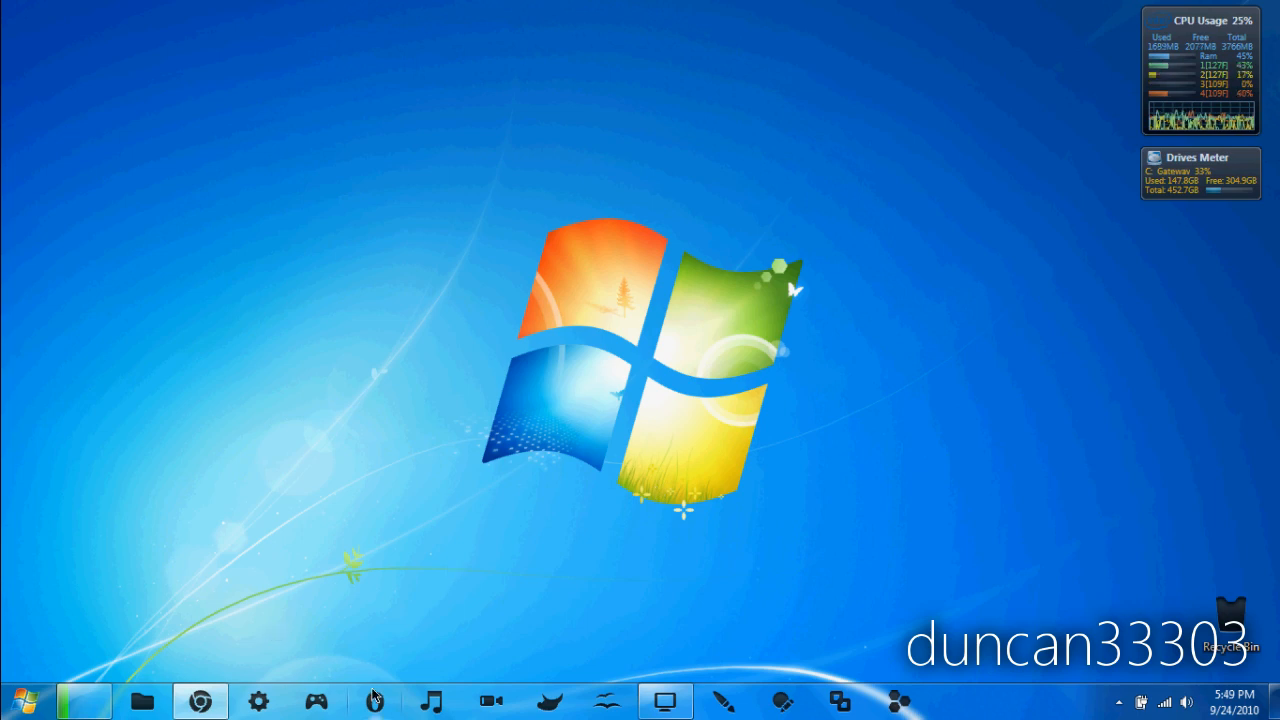
pyautogui.moveTo(472, 586)
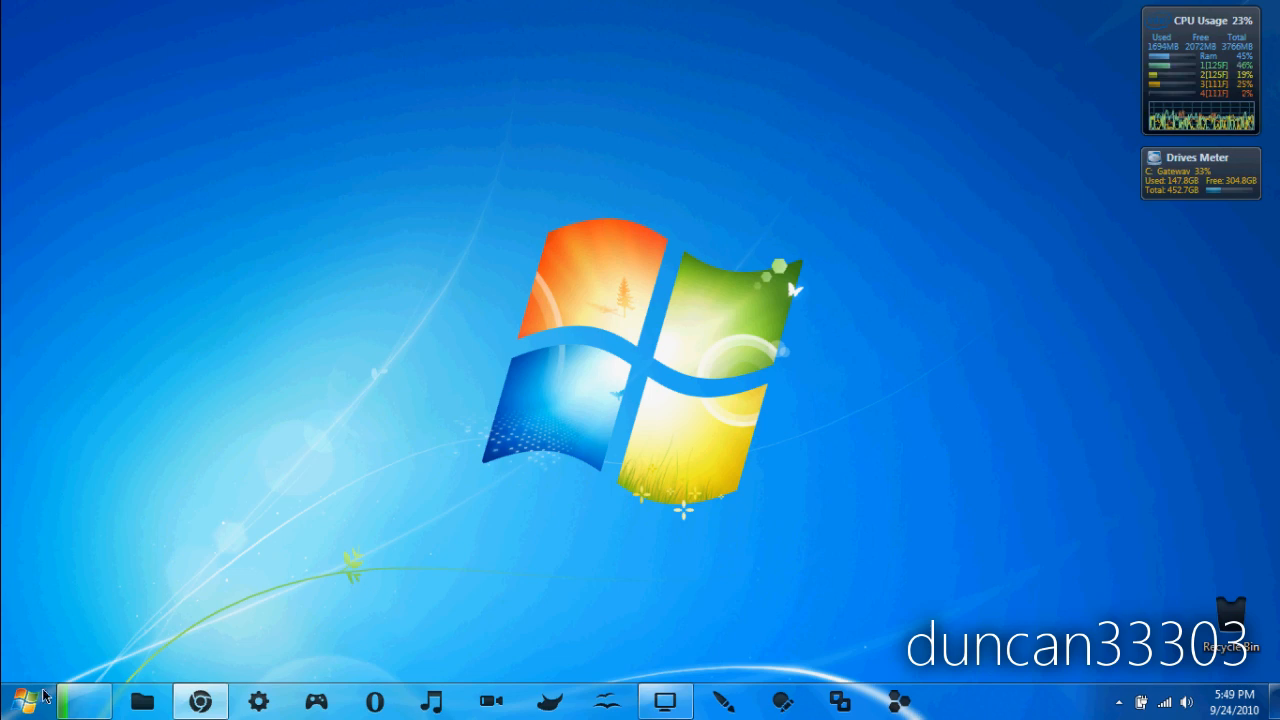
pyautogui.moveTo(194, 638)
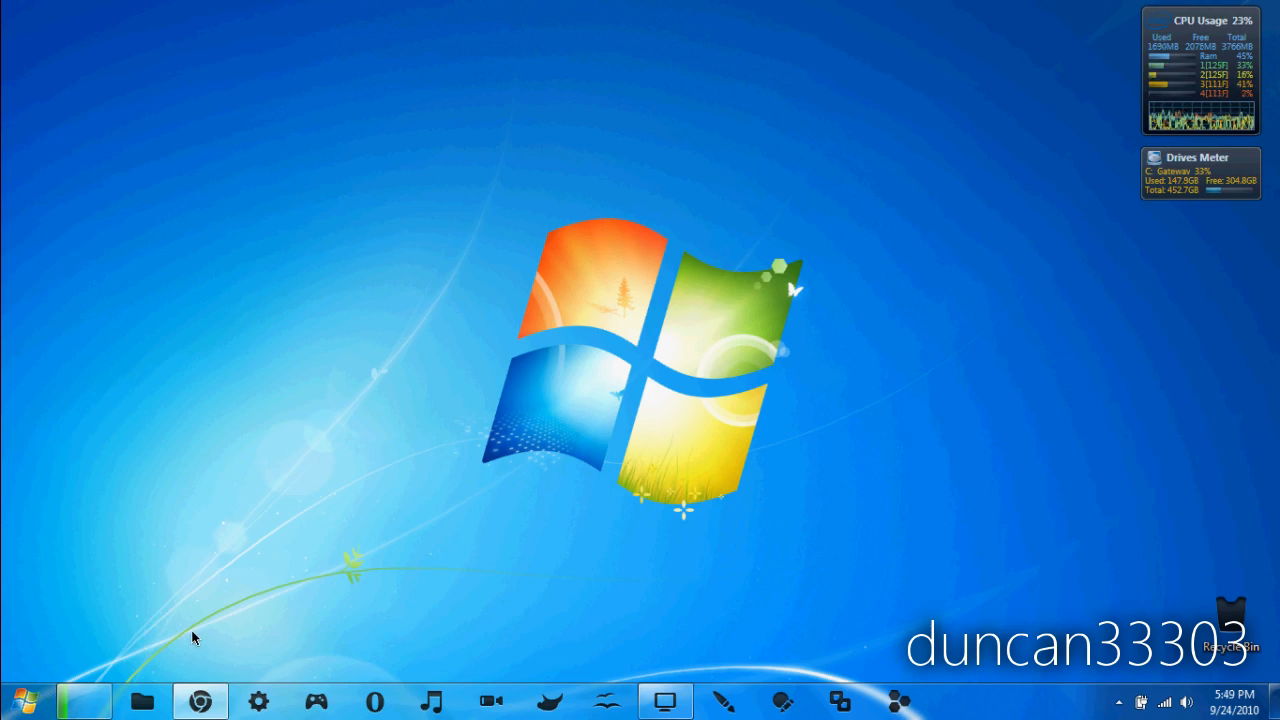
pyautogui.moveTo(488, 556)
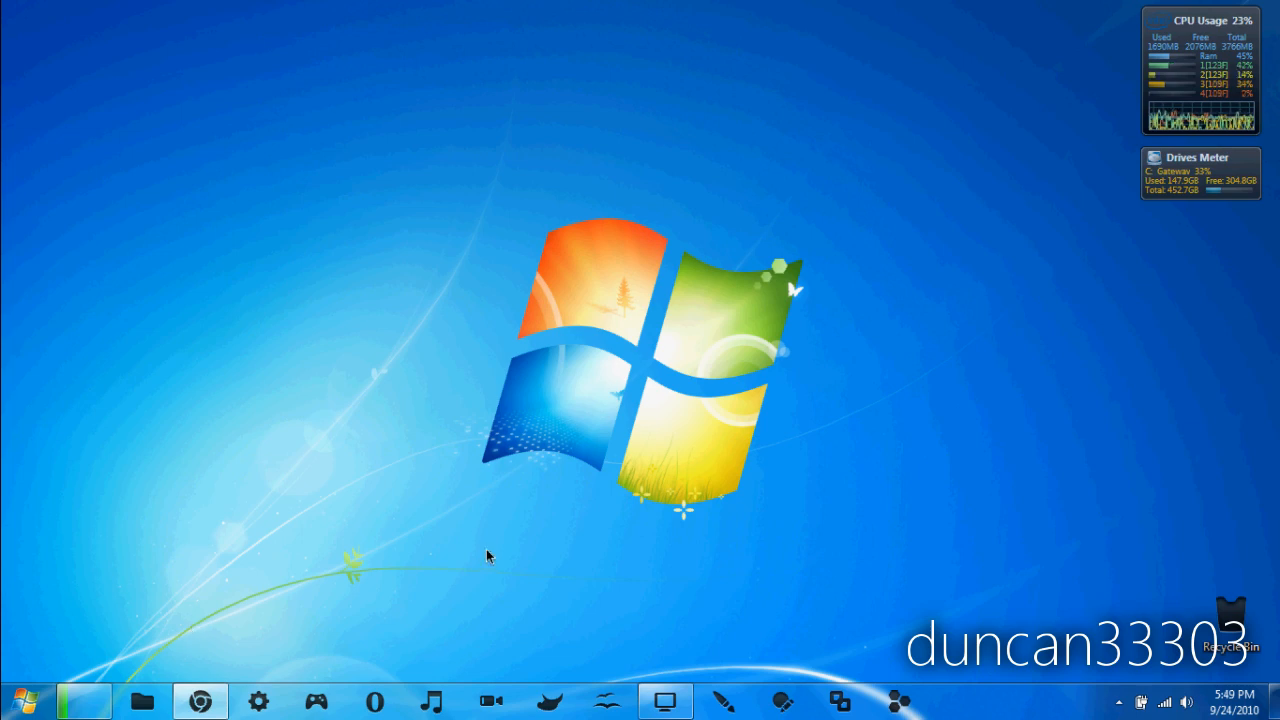
pyautogui.moveTo(352, 550)
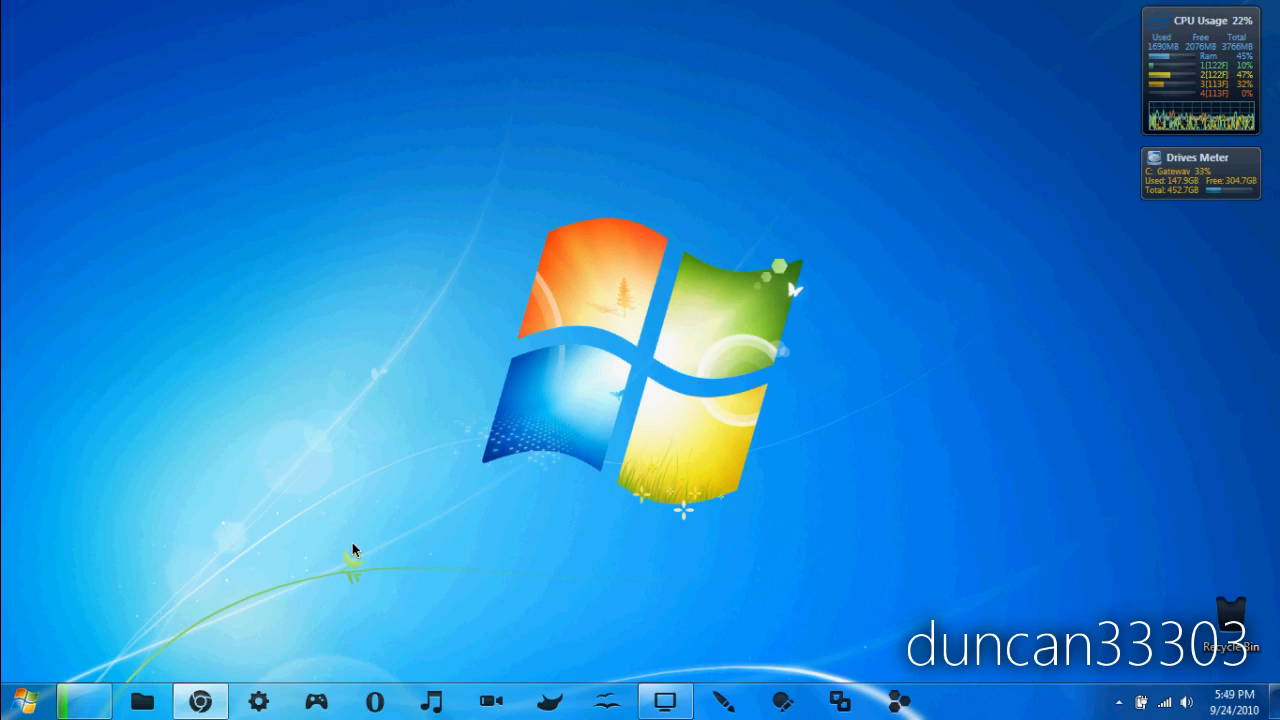
pyautogui.moveTo(396, 606)
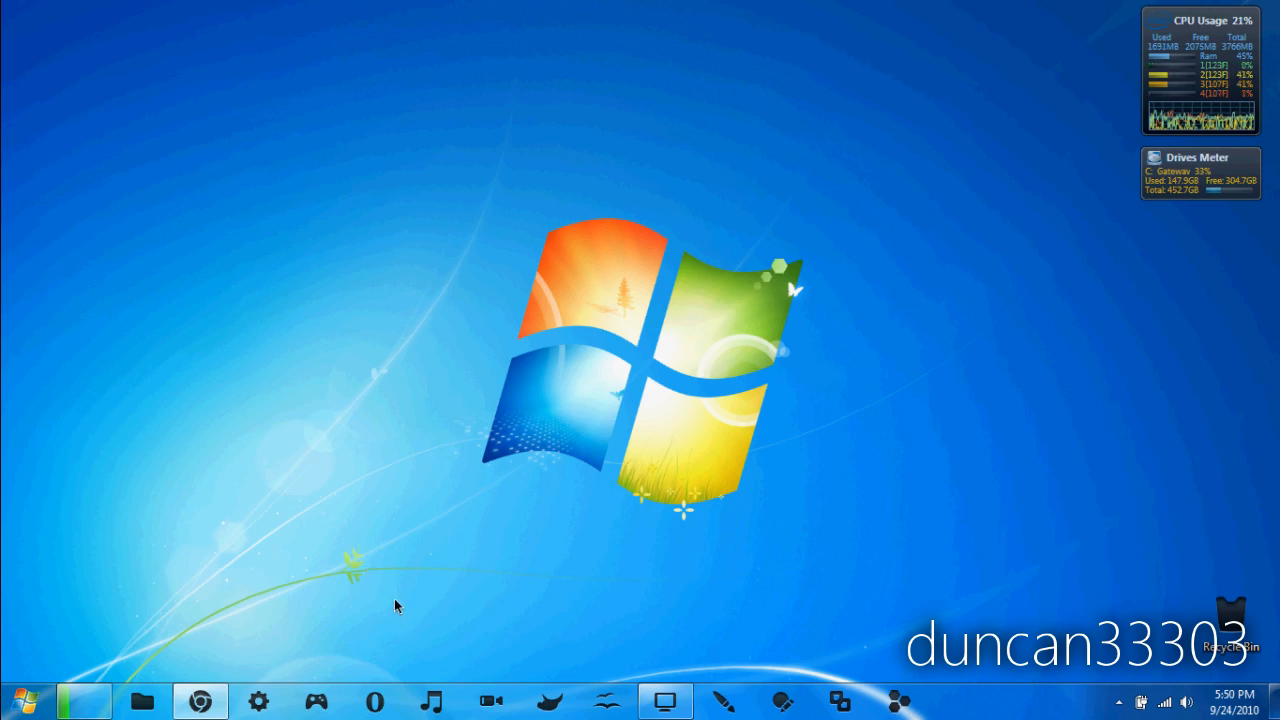